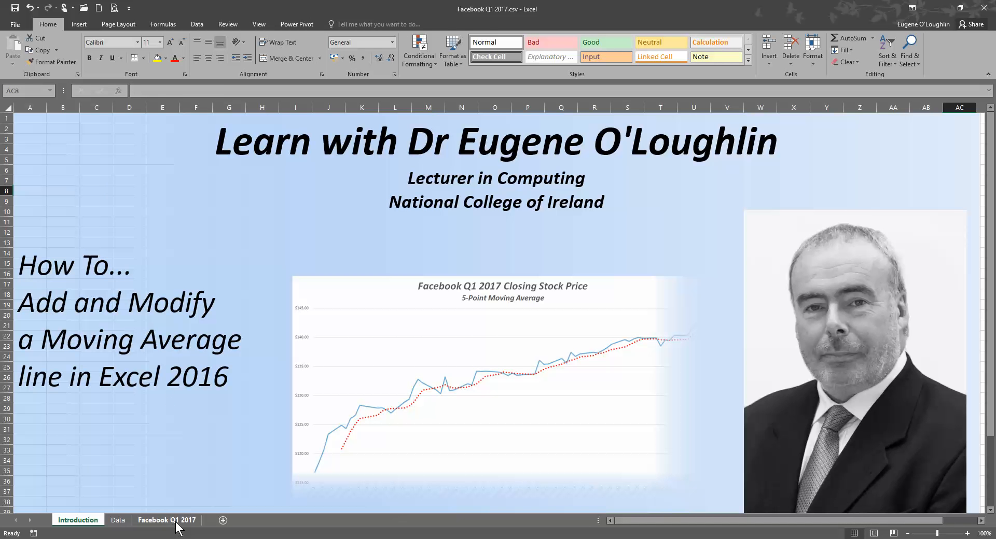
# - Switch to the Facebook Q1 2017 sheet to preview the finished chart
pyautogui.click(166, 521)
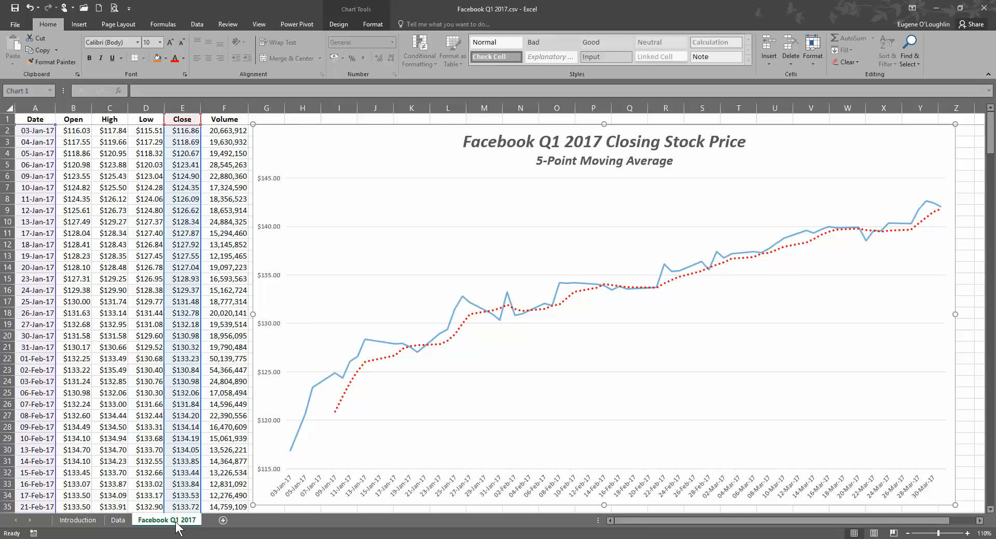
pyautogui.moveTo(465, 333)
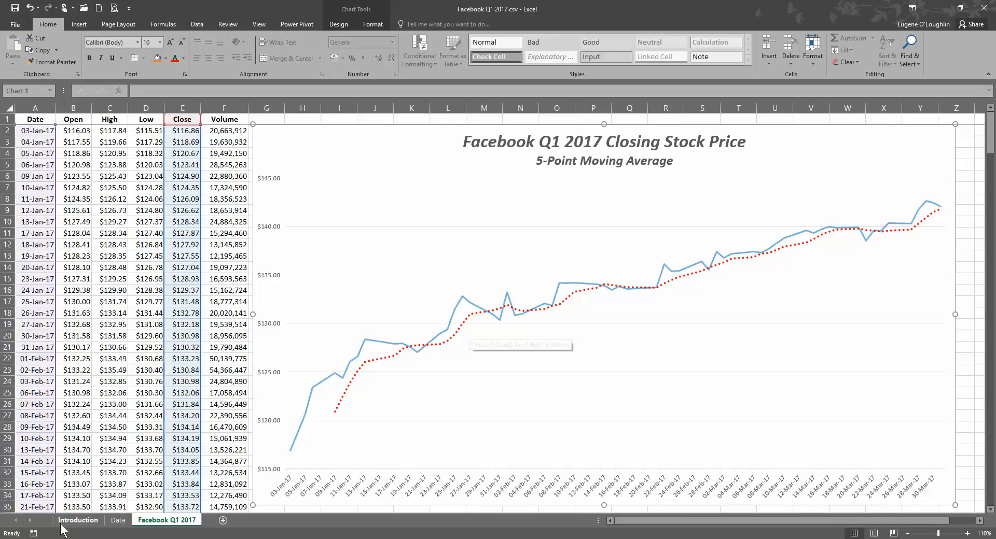
# - On the Data sheet, select the Date and Close columns together as chart data
pyautogui.click(118, 520)
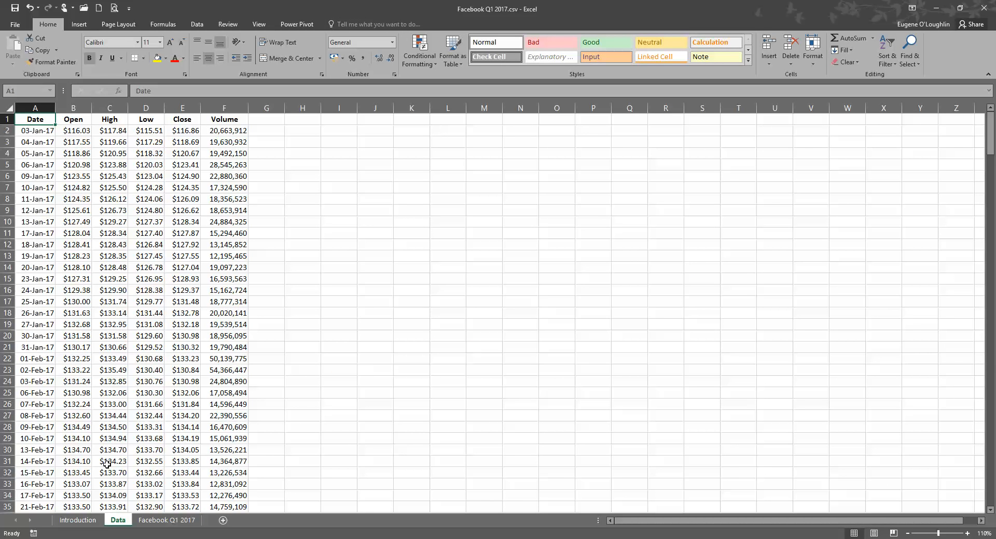
pyautogui.moveTo(118, 439)
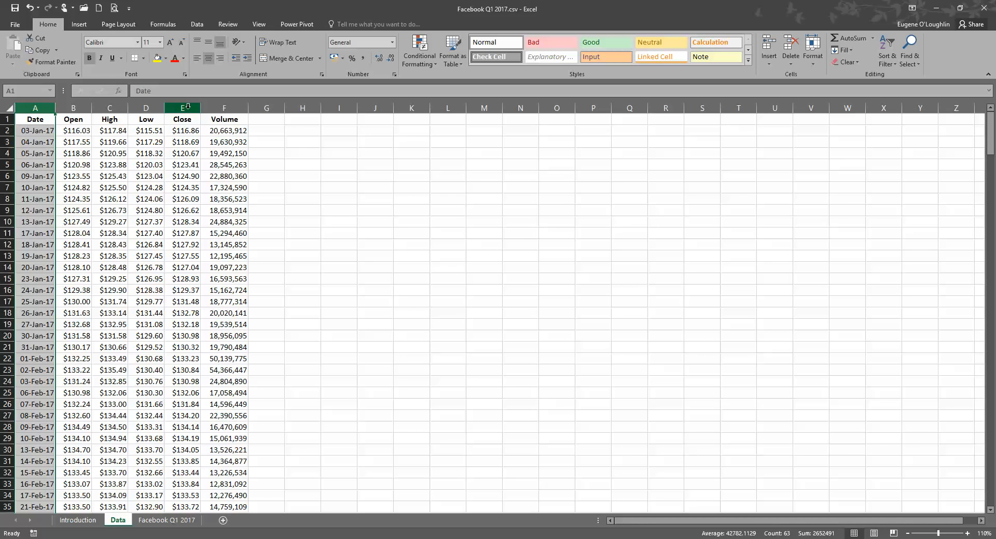
pyautogui.click(181, 119)
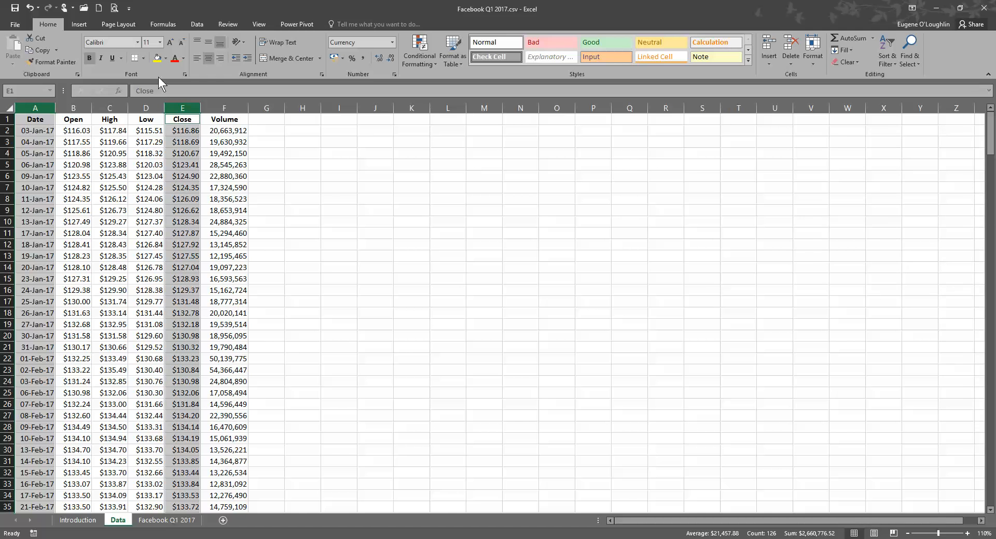
# - Insert the recommended Line chart of closing prices by date
pyautogui.click(79, 24)
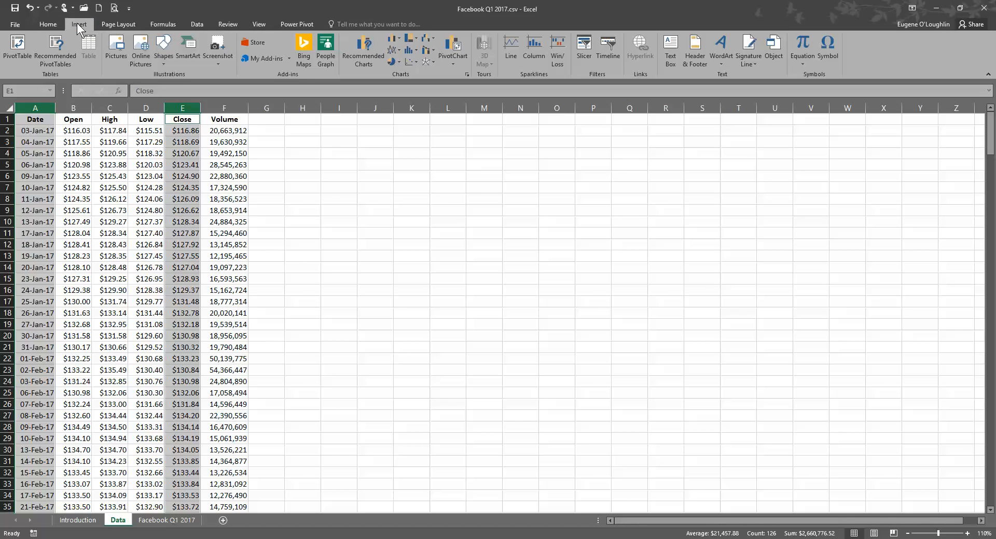
pyautogui.moveTo(280, 49)
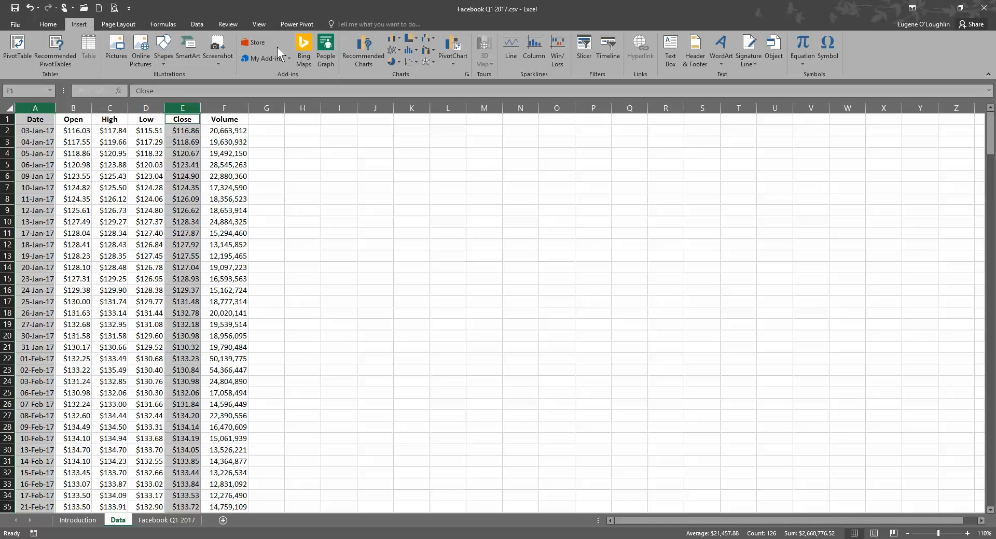
pyautogui.moveTo(363, 56)
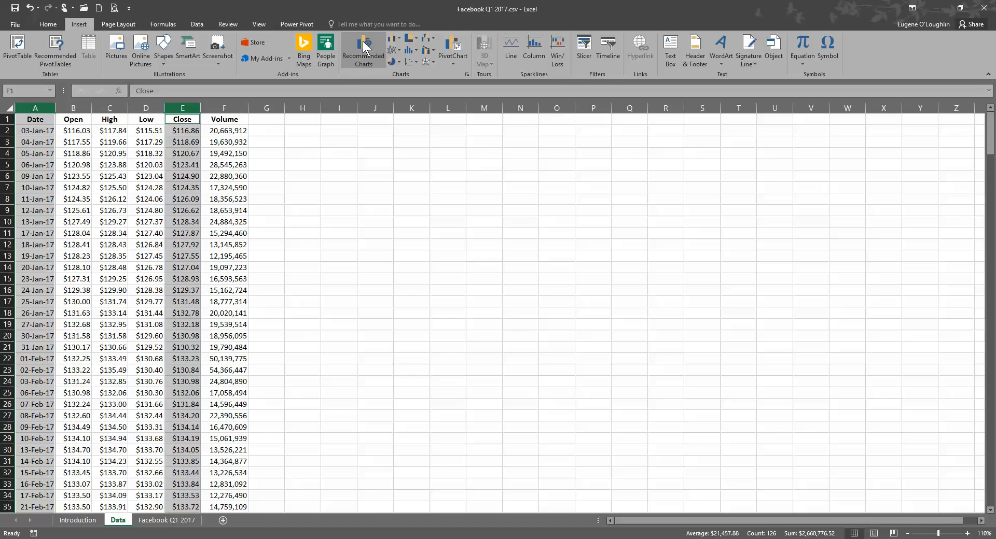
pyautogui.moveTo(370, 50)
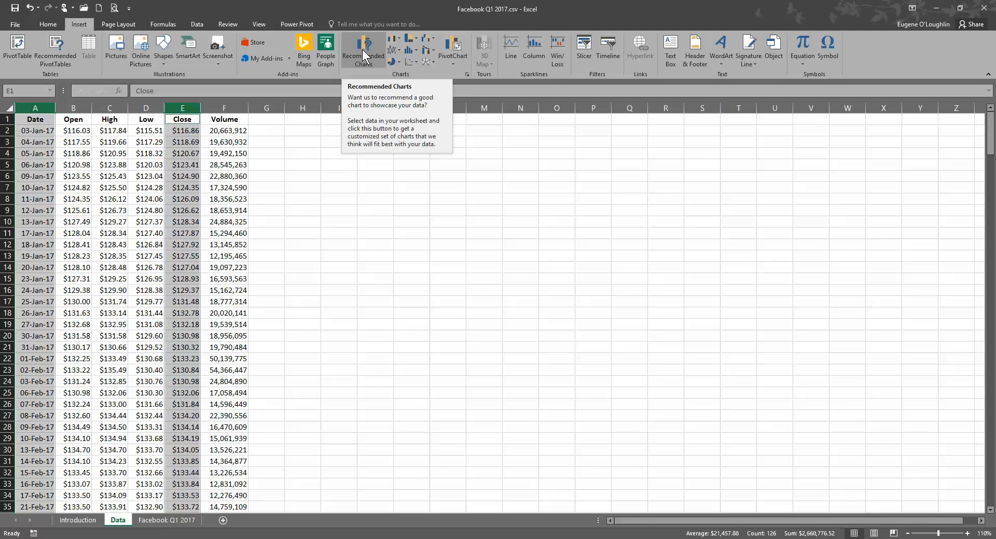
pyautogui.click(363, 51)
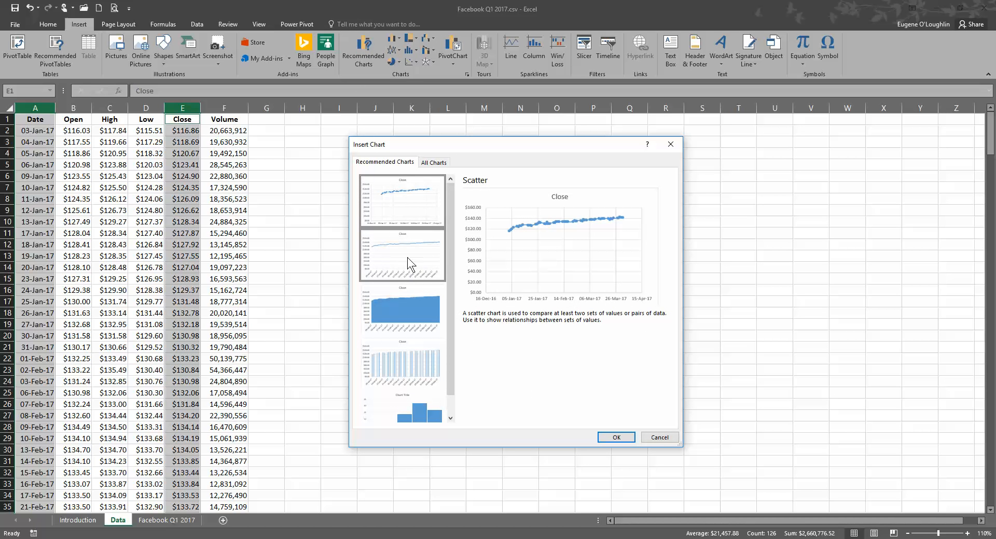
pyautogui.click(403, 255)
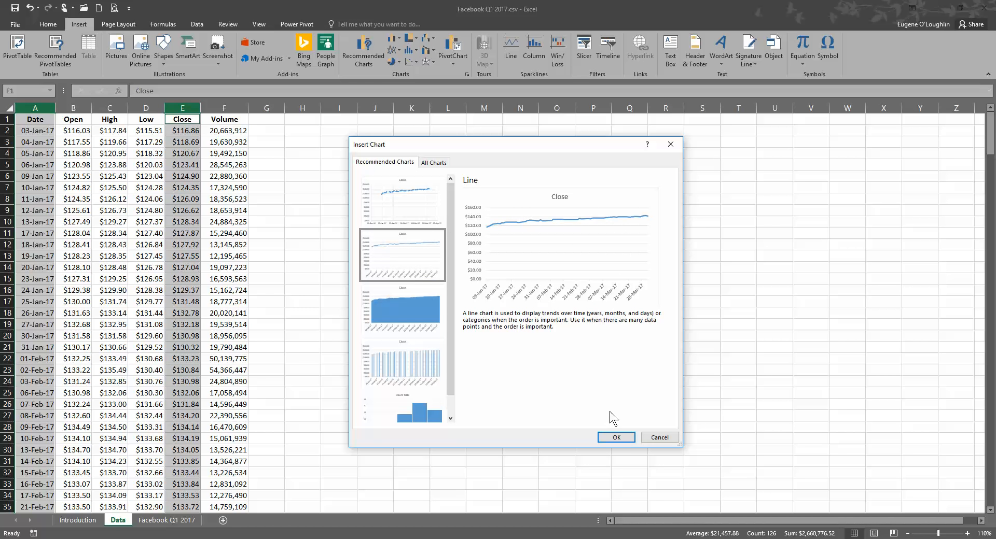
pyautogui.click(616, 438)
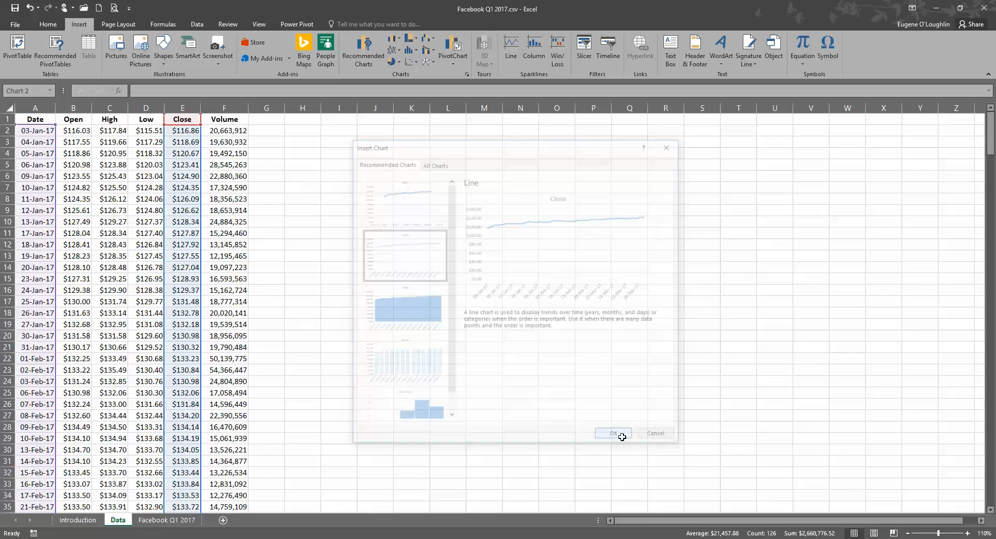
# - Enlarge the chart so it spans columns G to V
pyautogui.click(613, 434)
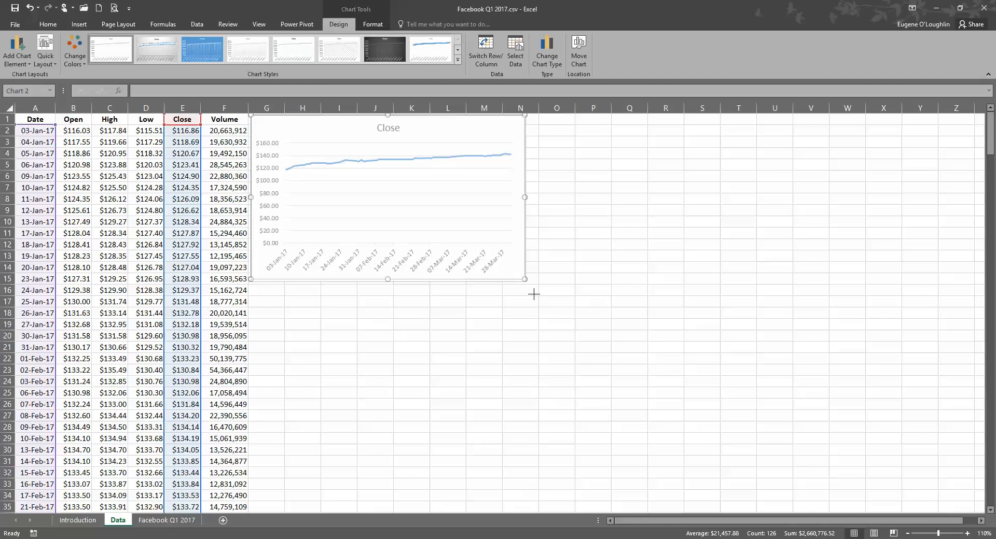
pyautogui.scroll(-3)
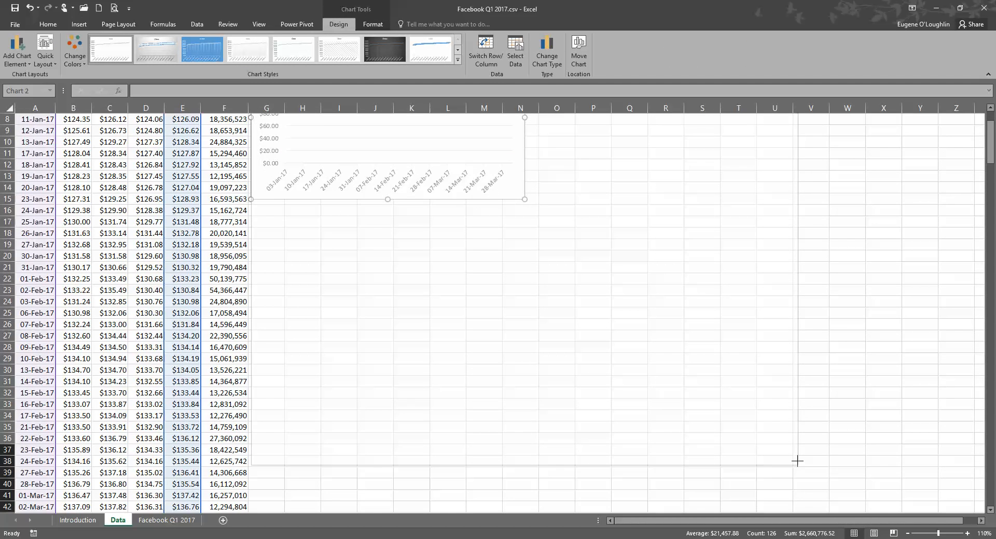
pyautogui.moveTo(525, 199); pyautogui.dragTo(800, 465)
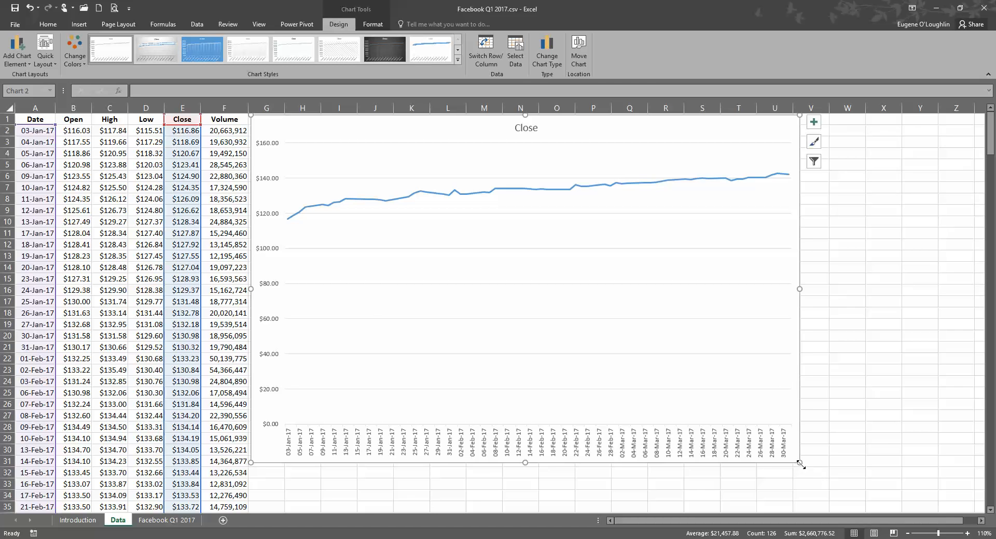
pyautogui.moveTo(801, 464); pyautogui.dragTo(830, 497)
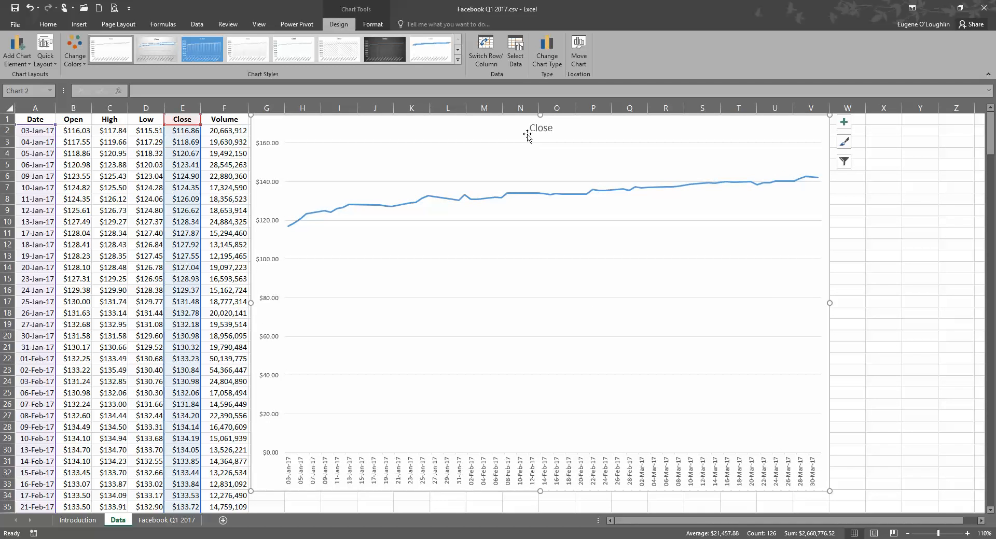
# - Retitle the chart 'Facebook Q1 2017' and enlarge the title font
pyautogui.click(541, 128)
pyautogui.write('Face')
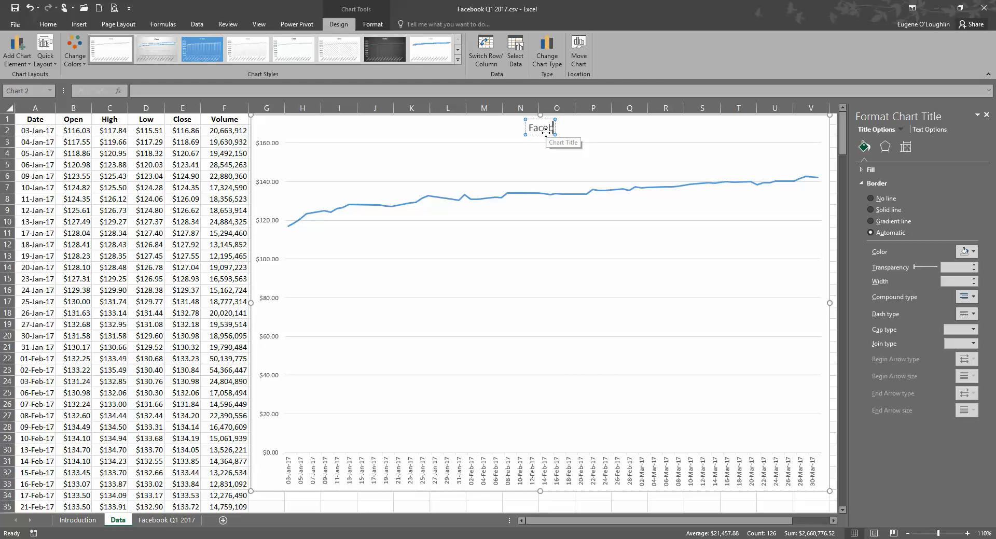
pyautogui.write('book Q1 2017')
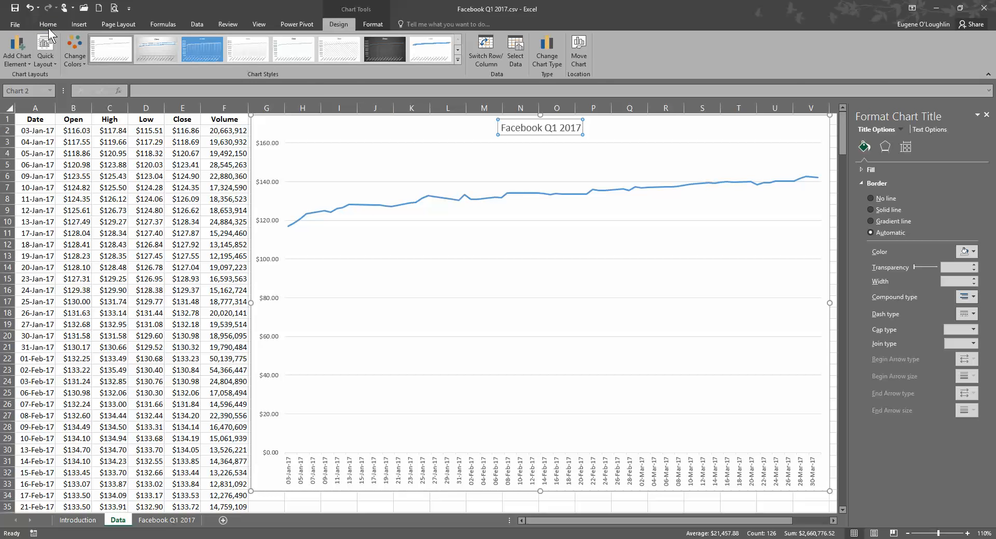
pyautogui.click(45, 25)
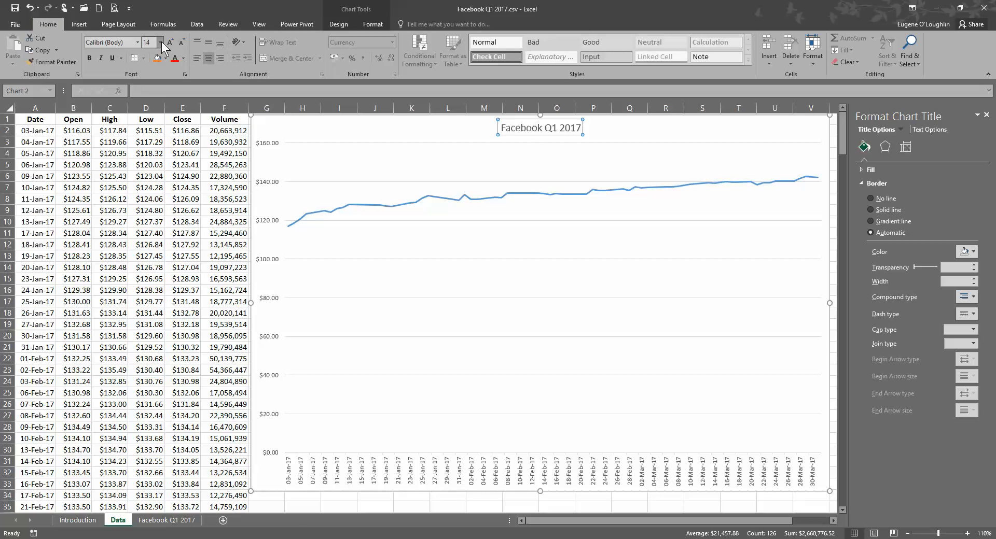
pyautogui.click(164, 42)
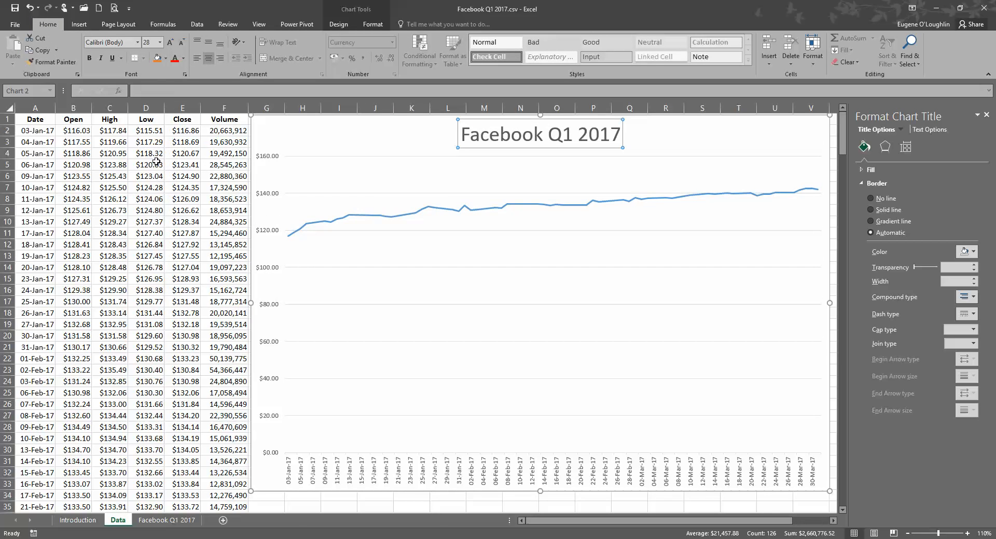
pyautogui.moveTo(596, 296)
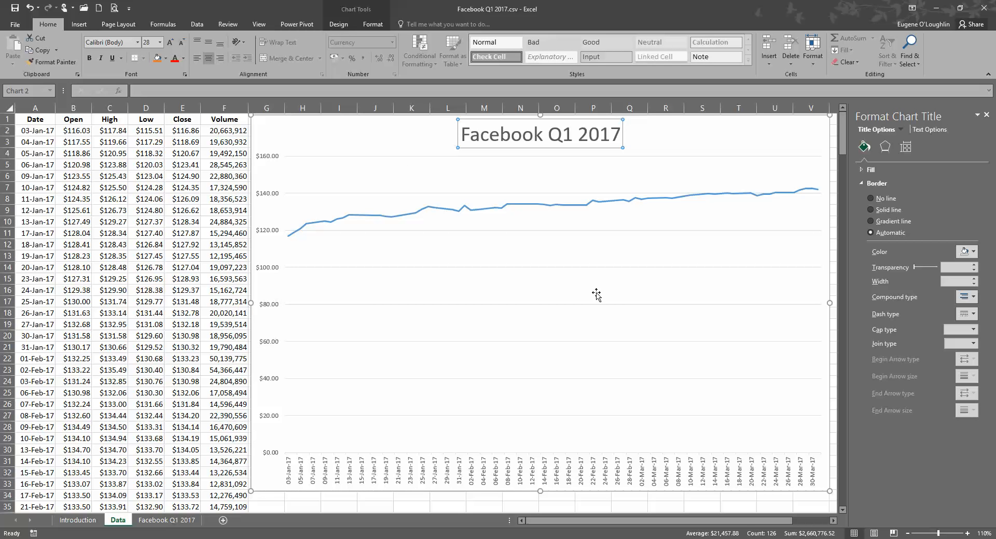
pyautogui.moveTo(346, 386)
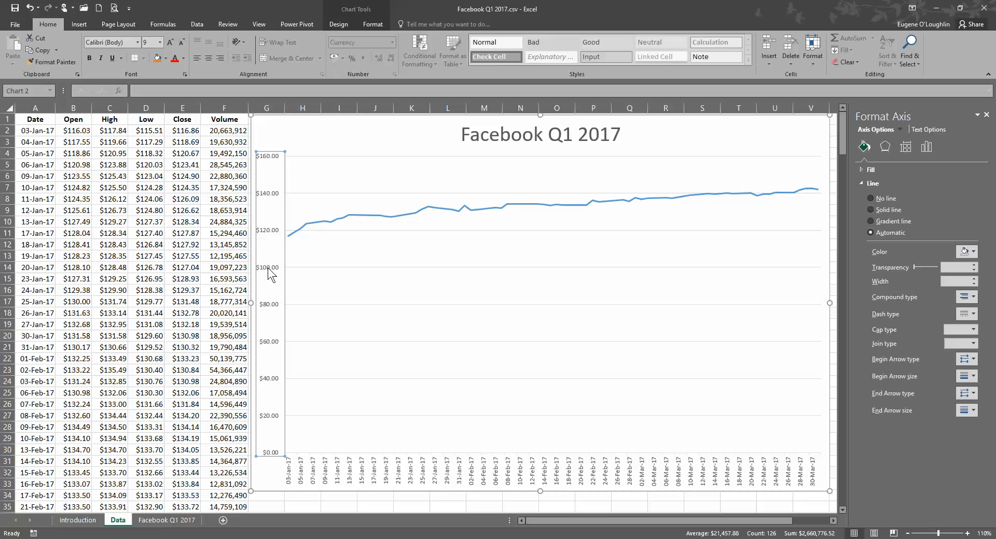
# - Set the vertical price axis bounds to minimum 115 and maximum 145
pyautogui.rightClick(270, 273)
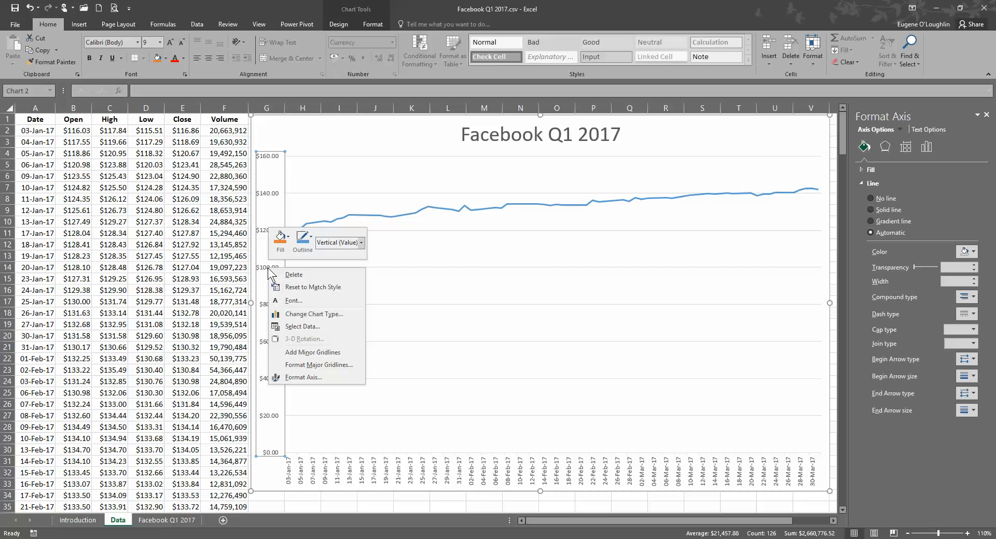
pyautogui.moveTo(303, 378)
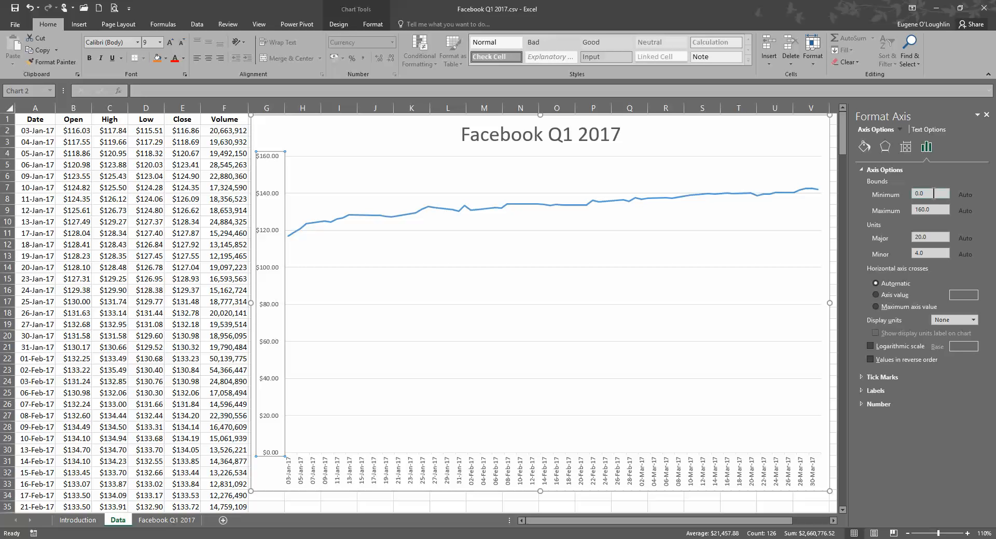
pyautogui.click(930, 209)
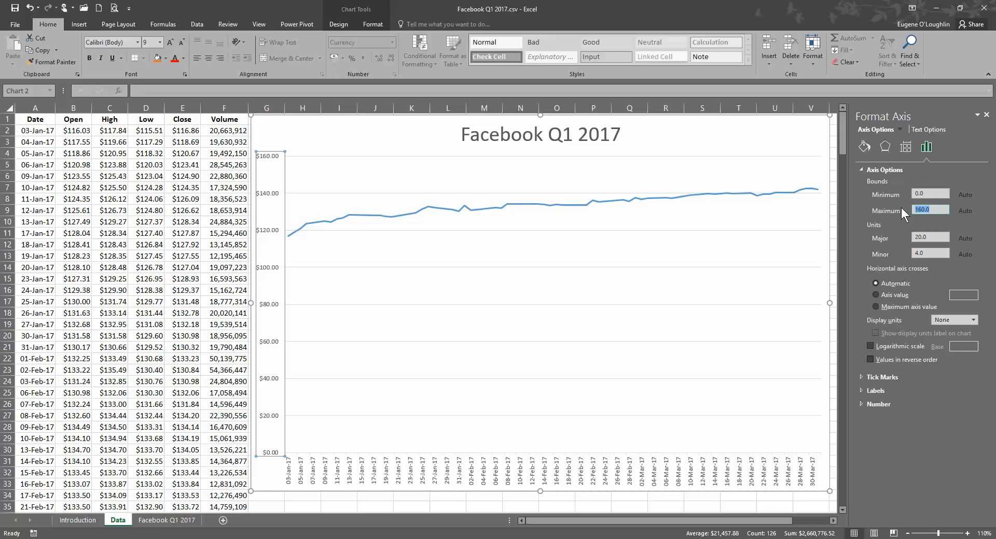
pyautogui.write('145')
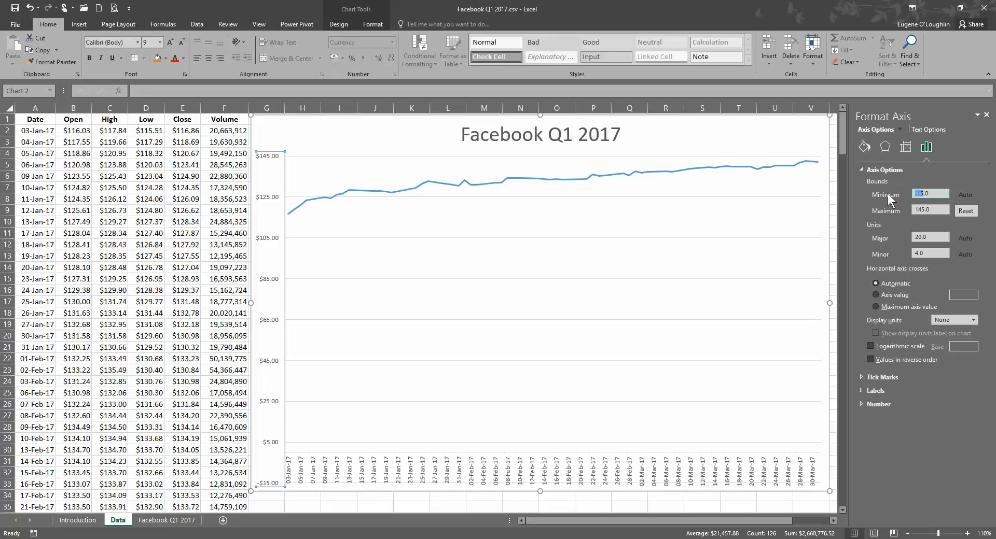
pyautogui.write('115.0')
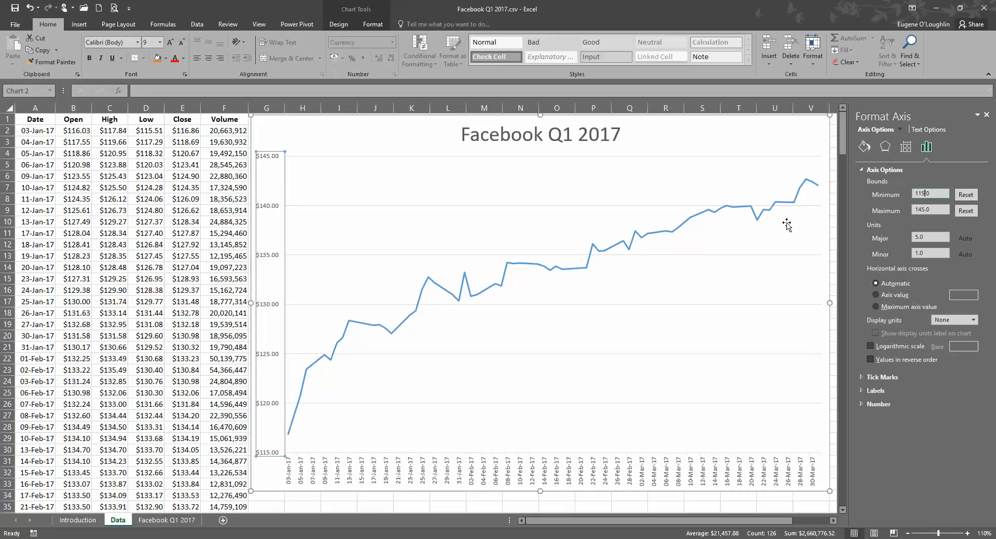
pyautogui.moveTo(608, 361)
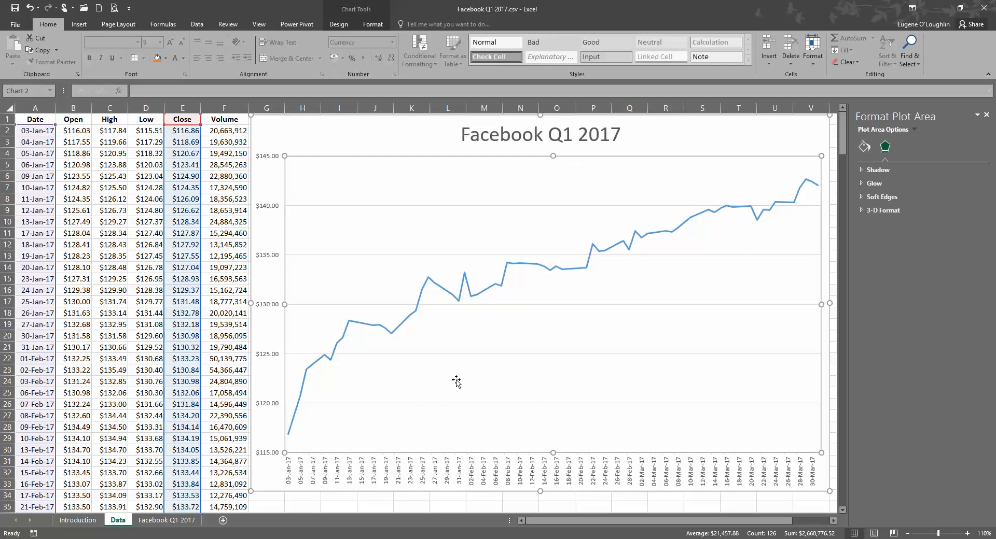
pyautogui.moveTo(366, 412)
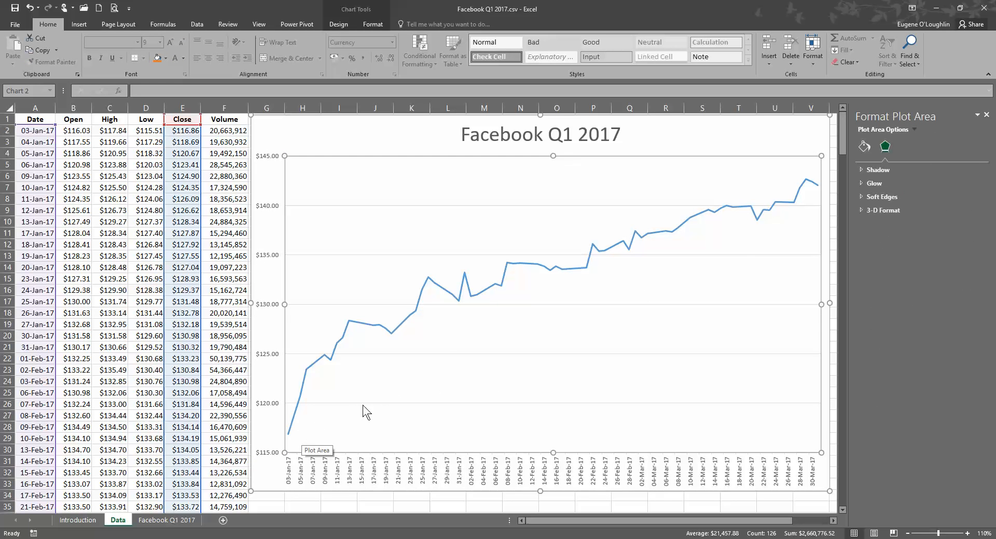
pyautogui.moveTo(616, 296)
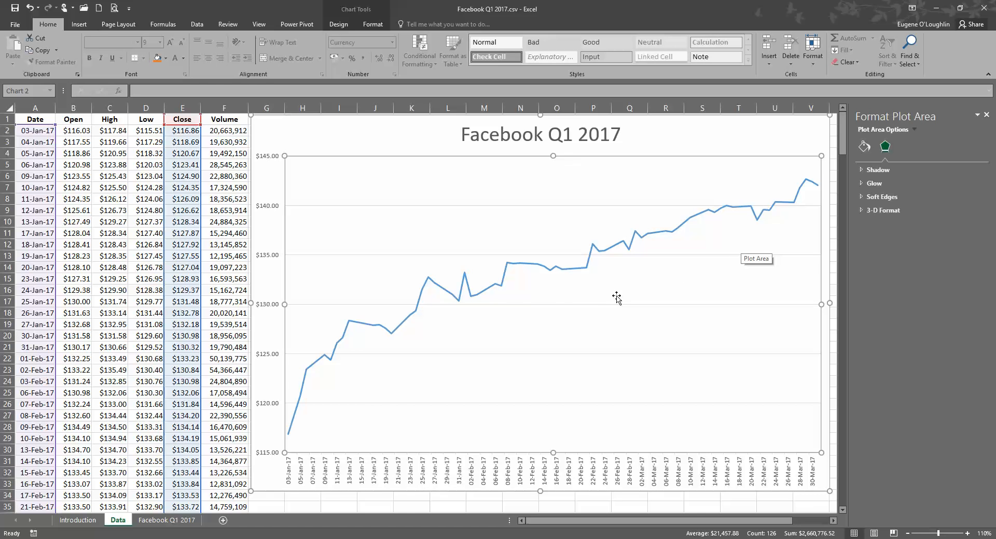
pyautogui.moveTo(506, 289)
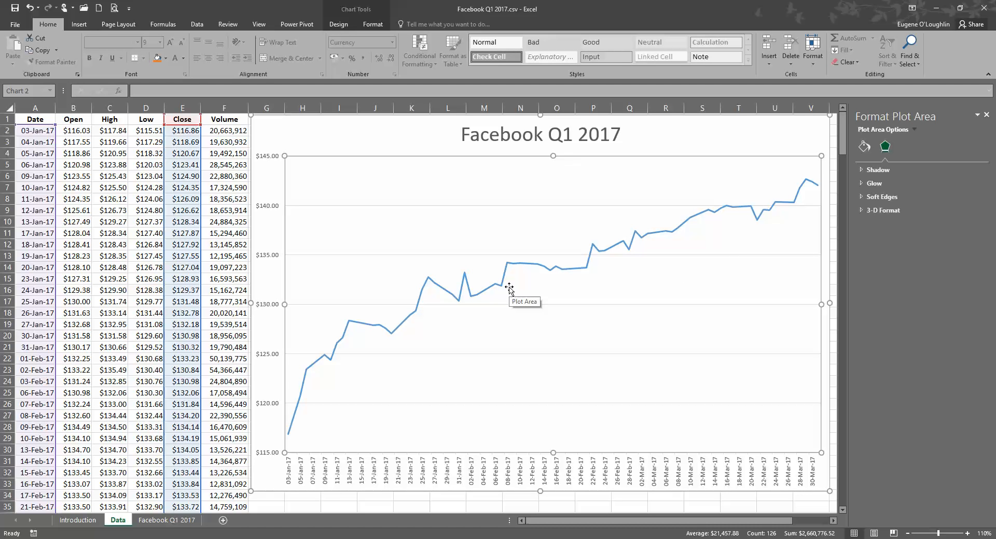
pyautogui.moveTo(580, 321)
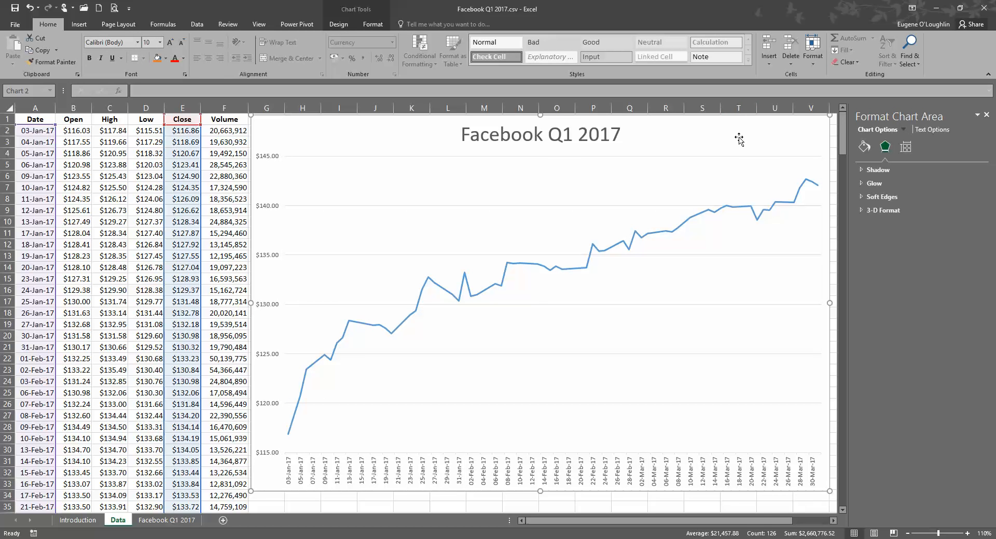
pyautogui.moveTo(624, 194)
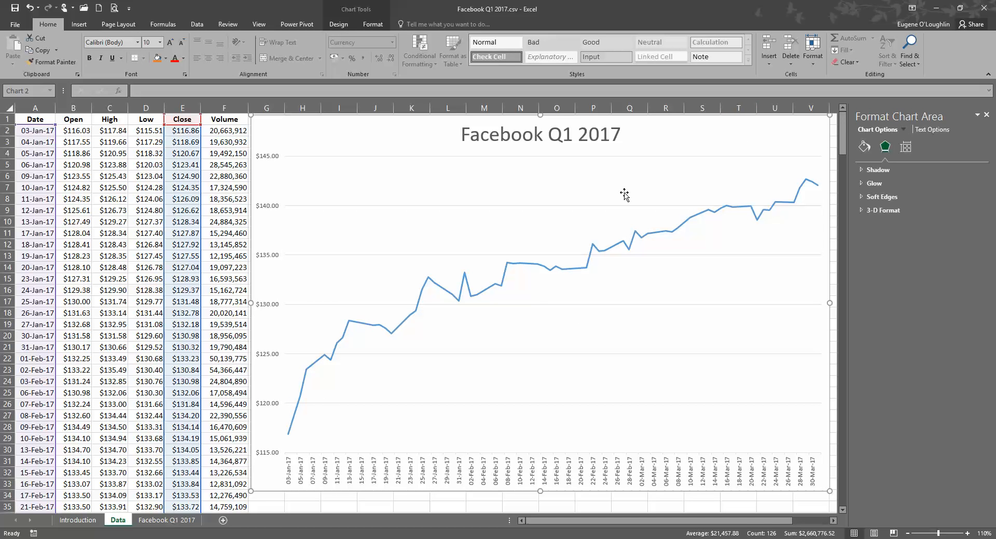
# - Select the Close series line to show its Format Data Series pane
pyautogui.click(508, 279)
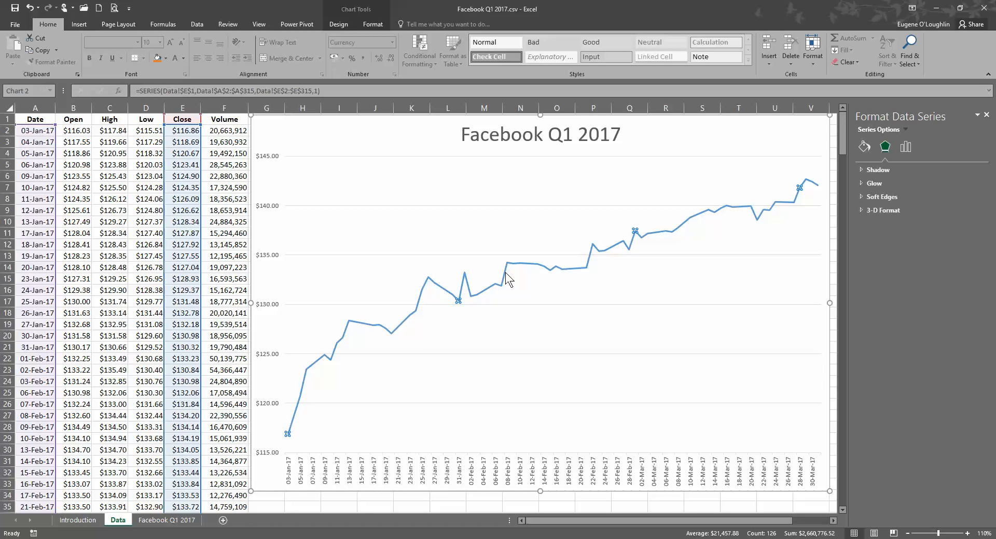
pyautogui.moveTo(294, 452)
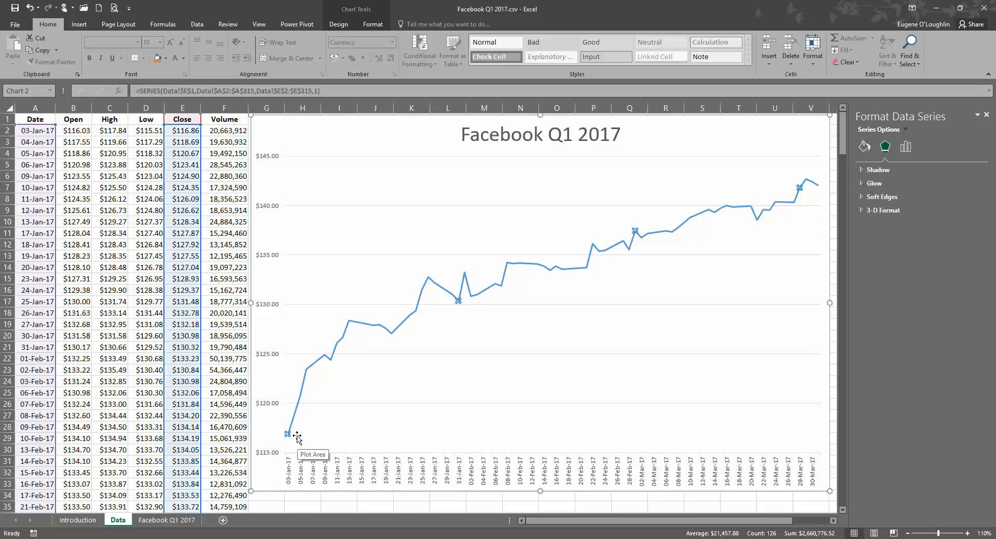
pyautogui.moveTo(786, 195)
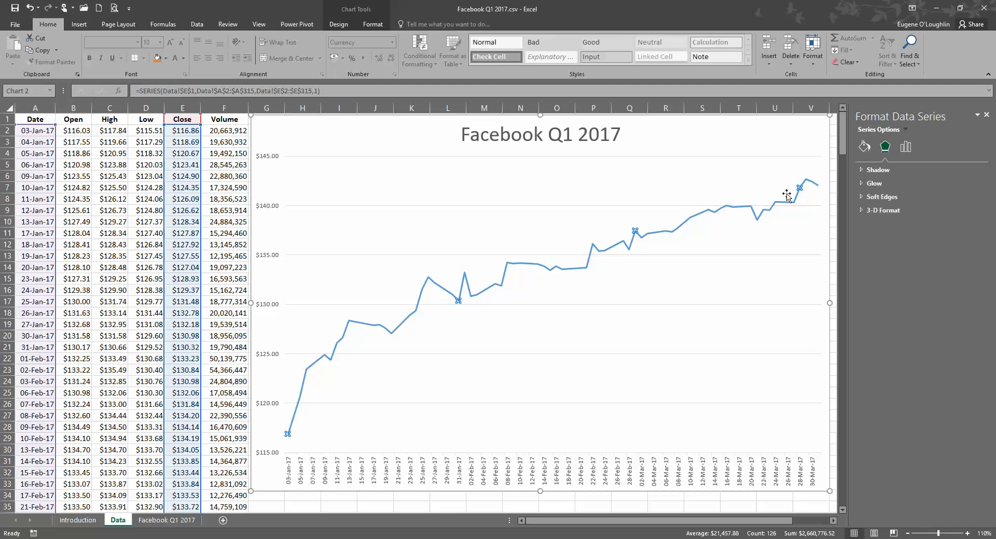
pyautogui.moveTo(474, 291)
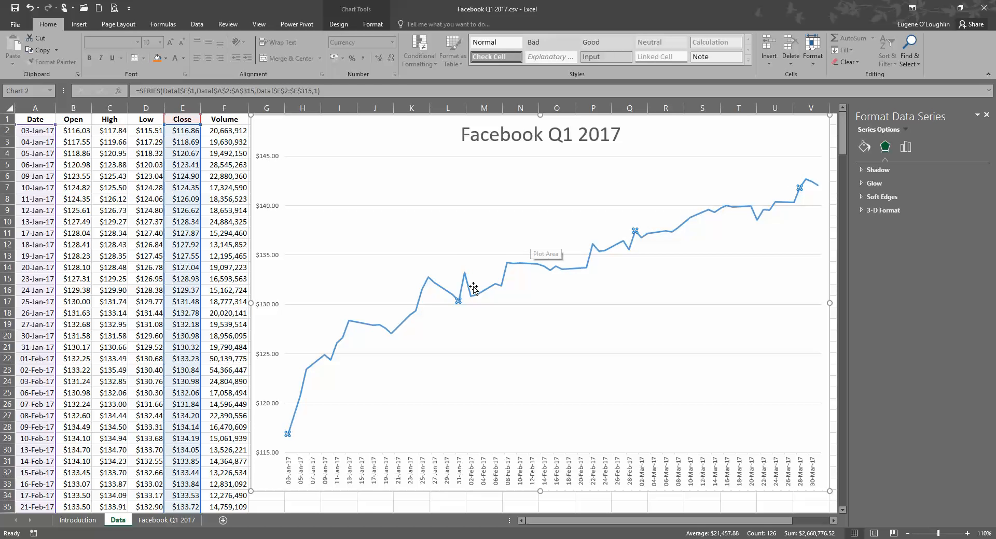
# - Add a linear trendline to the closing-price series
pyautogui.rightClick(459, 303)
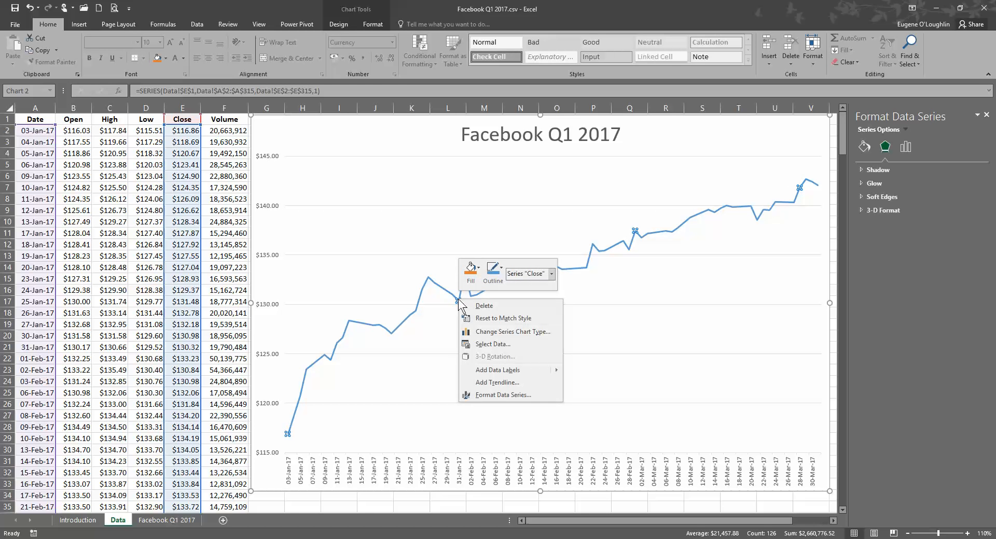
pyautogui.moveTo(496, 383)
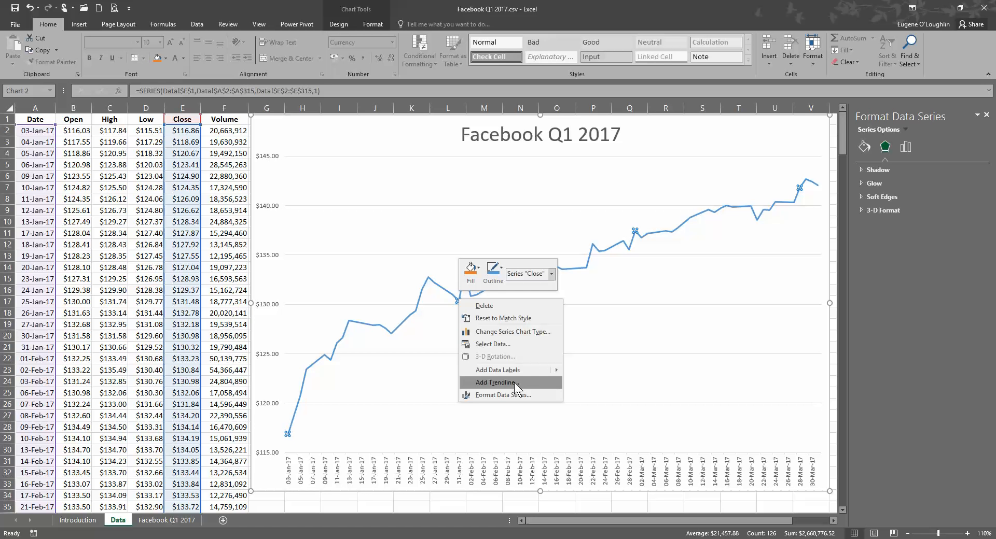
pyautogui.click(493, 382)
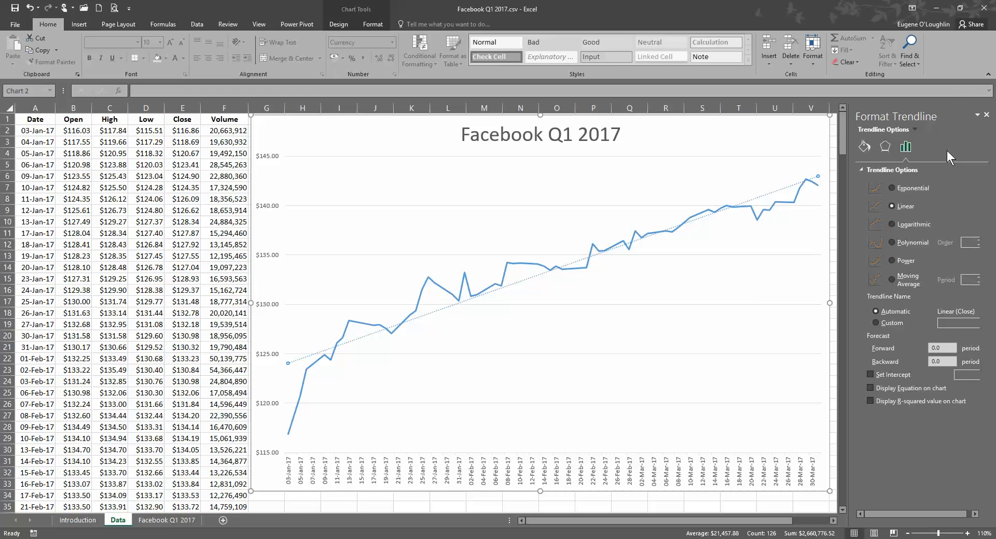
pyautogui.moveTo(472, 345)
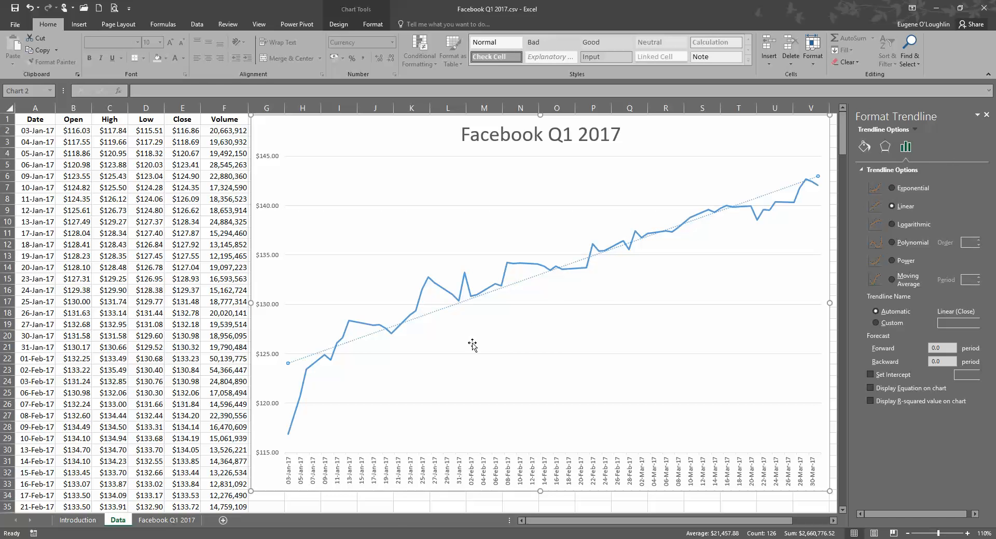
pyautogui.moveTo(551, 323)
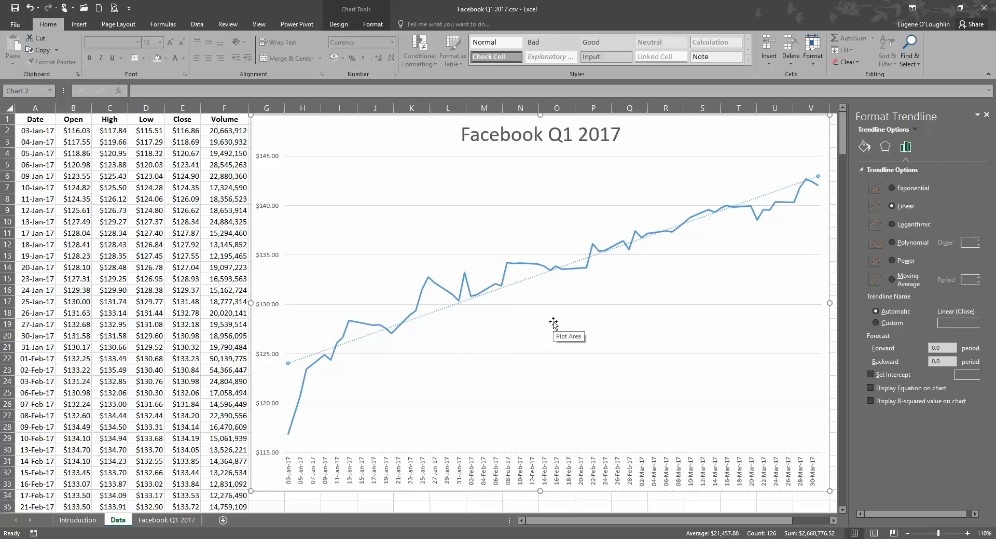
pyautogui.moveTo(806, 186)
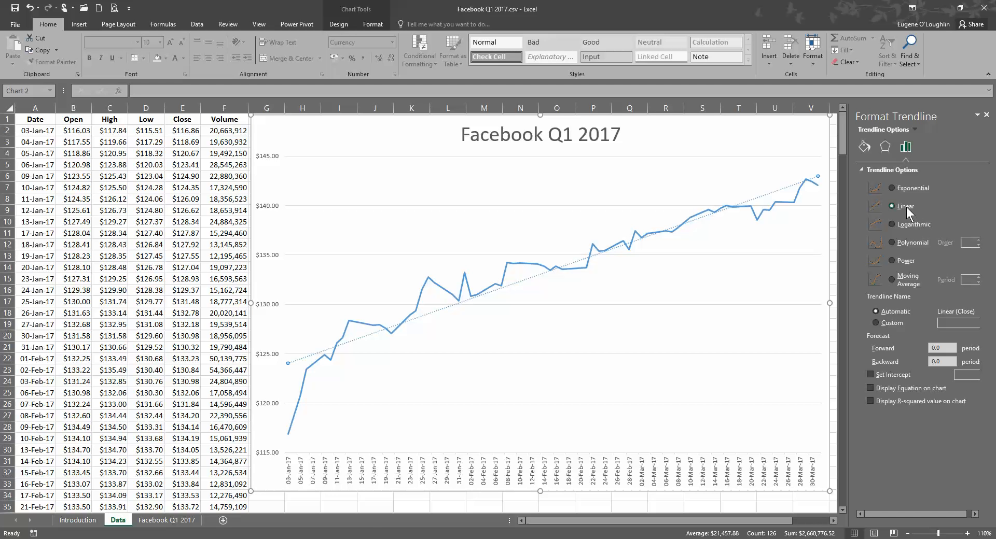
pyautogui.moveTo(892, 280)
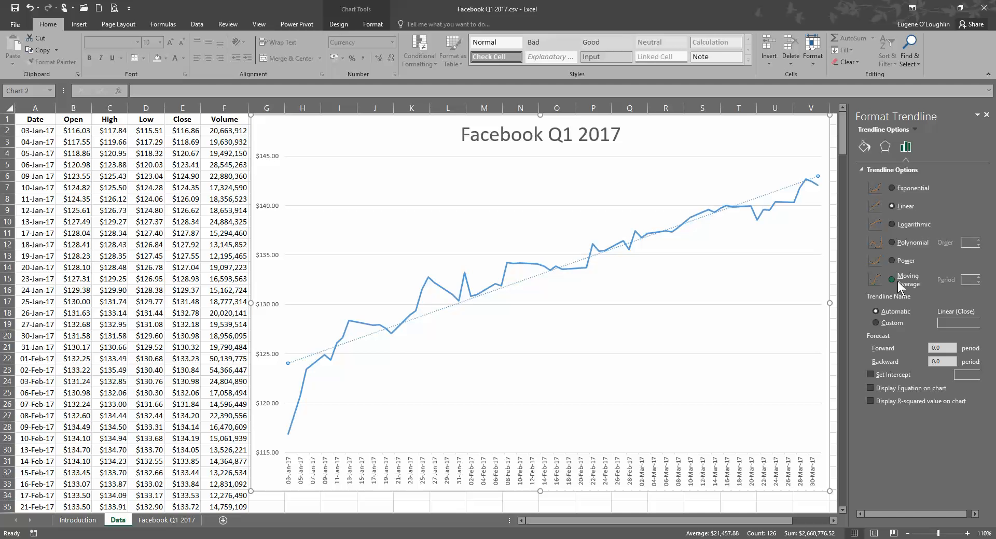
pyautogui.moveTo(890, 285)
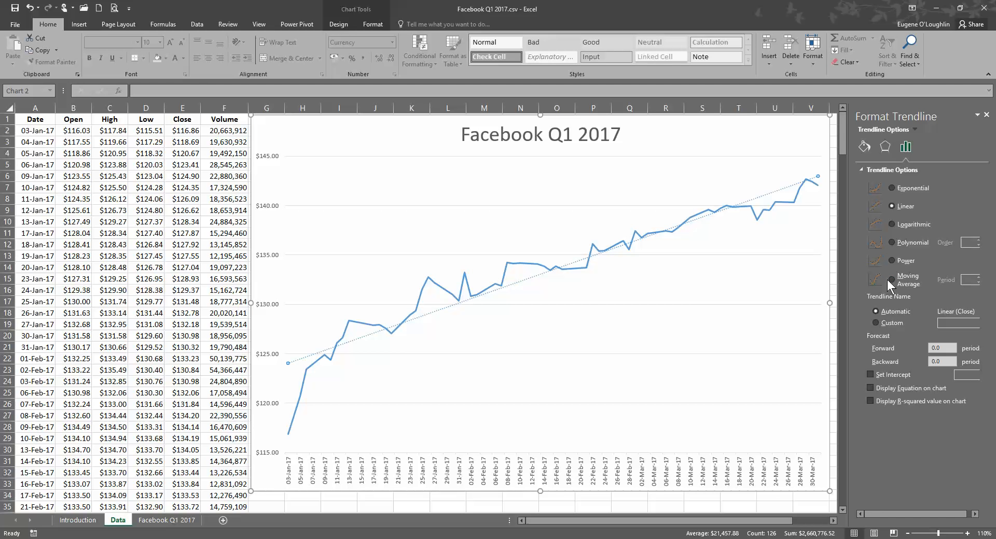
# - Make the trendline a 5-period moving average
pyautogui.click(890, 280)
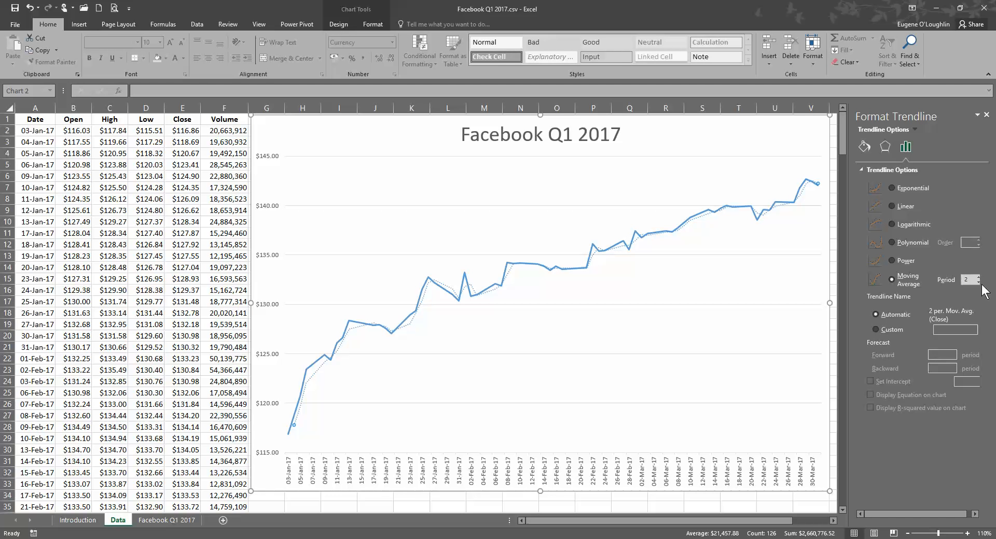
pyautogui.click(979, 277)
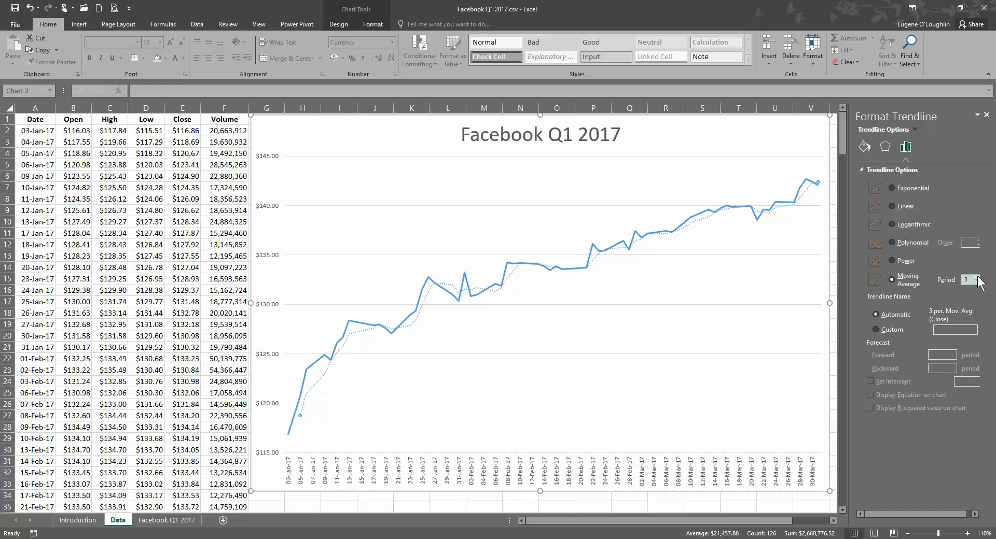
pyautogui.click(975, 277)
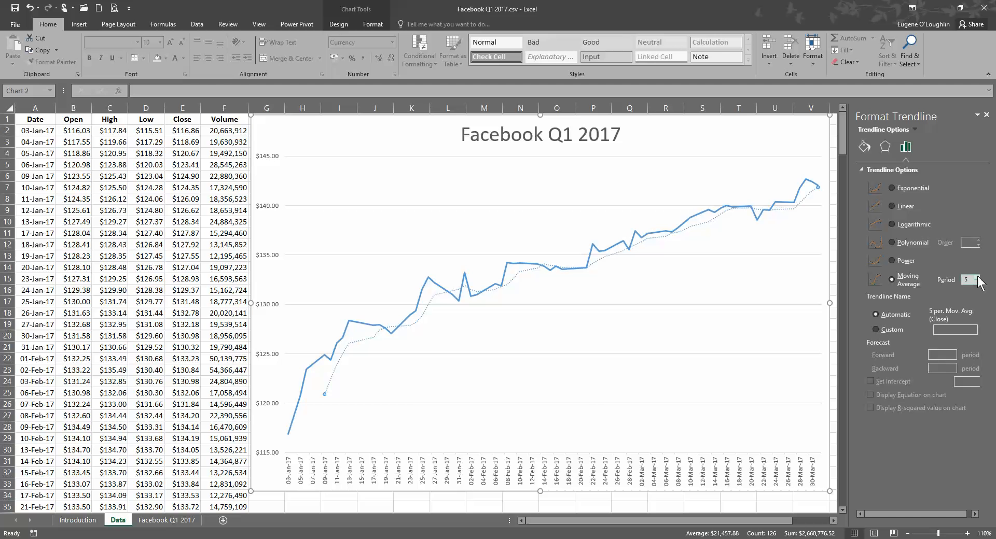
pyautogui.moveTo(336, 413)
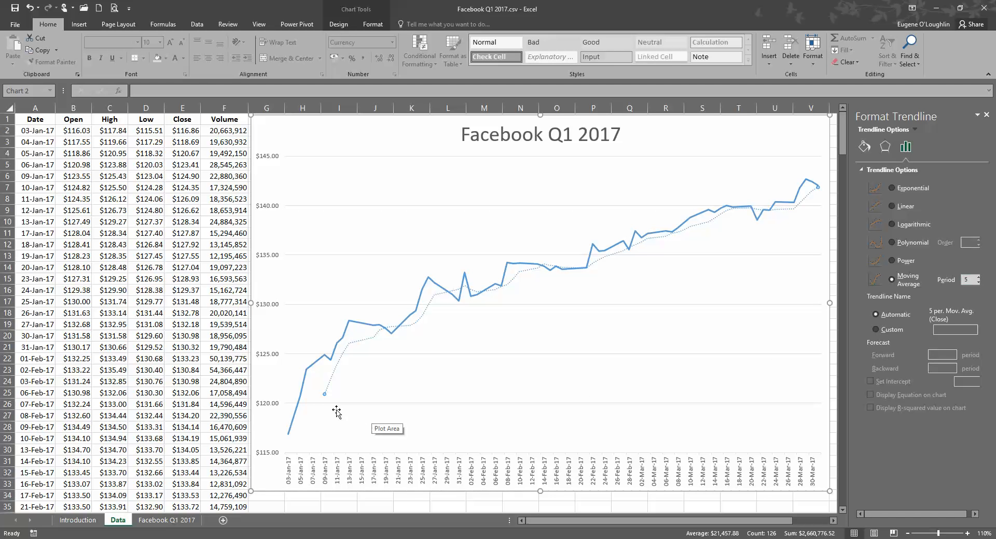
pyautogui.moveTo(317, 431)
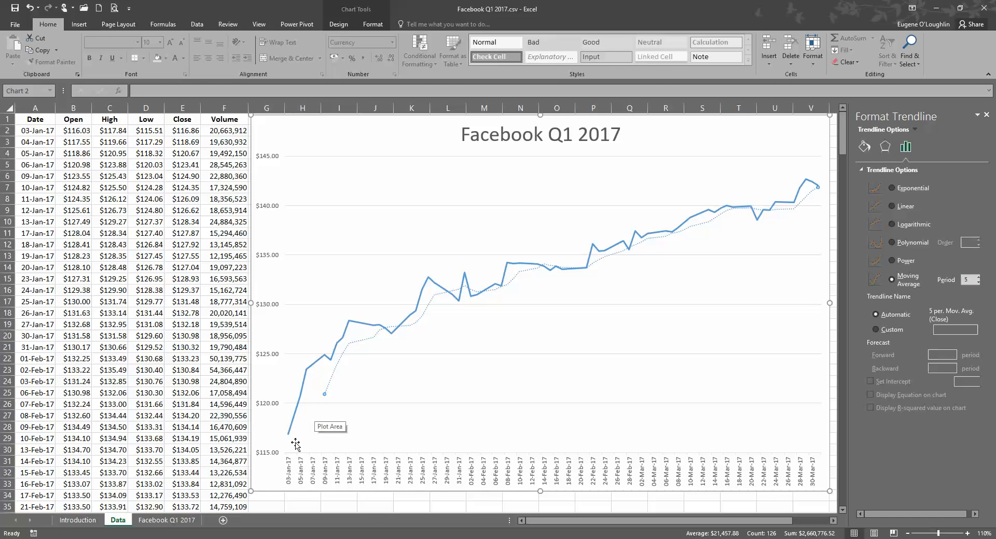
pyautogui.moveTo(316, 411)
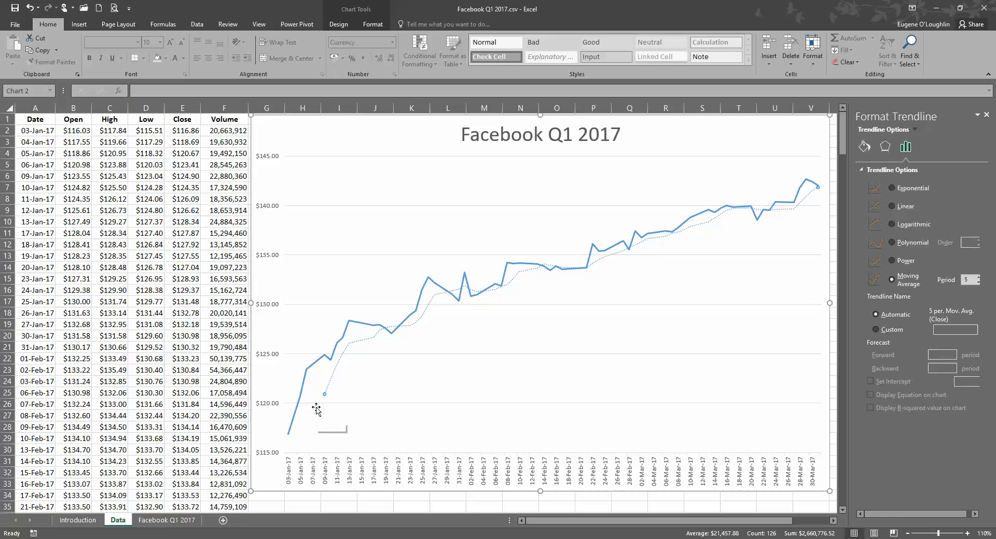
pyautogui.moveTo(378, 369)
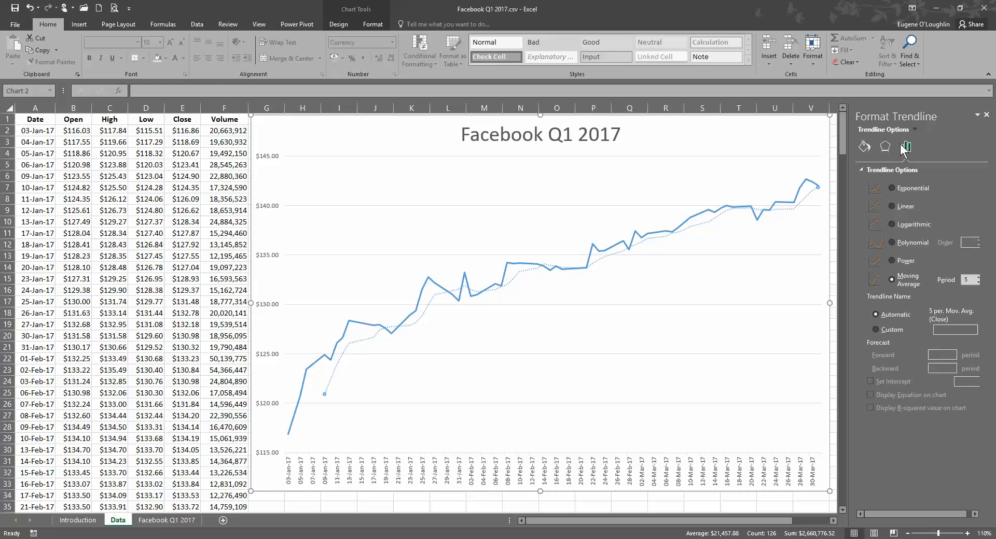
pyautogui.moveTo(864, 149)
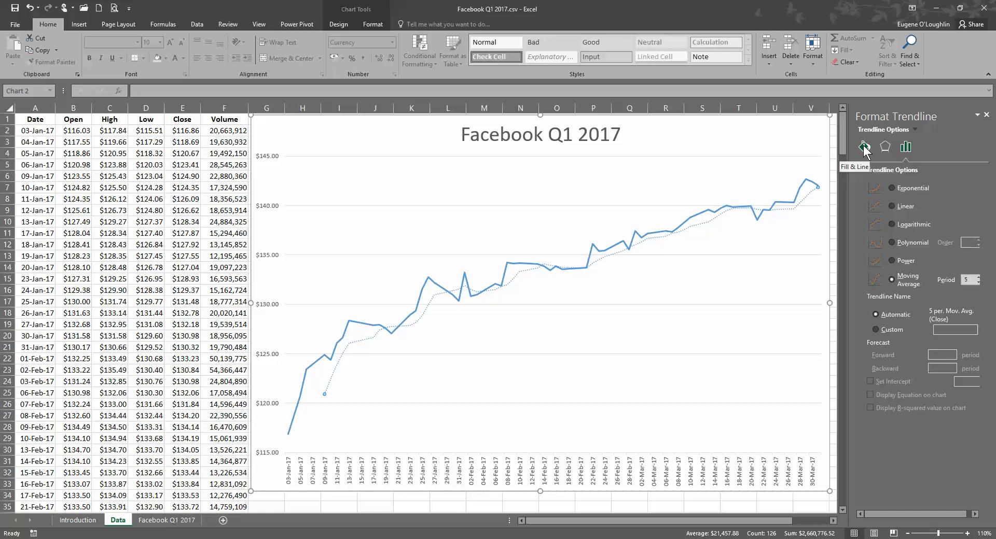
# - Give the trendline a solid red line 3 pt wide
pyautogui.click(864, 147)
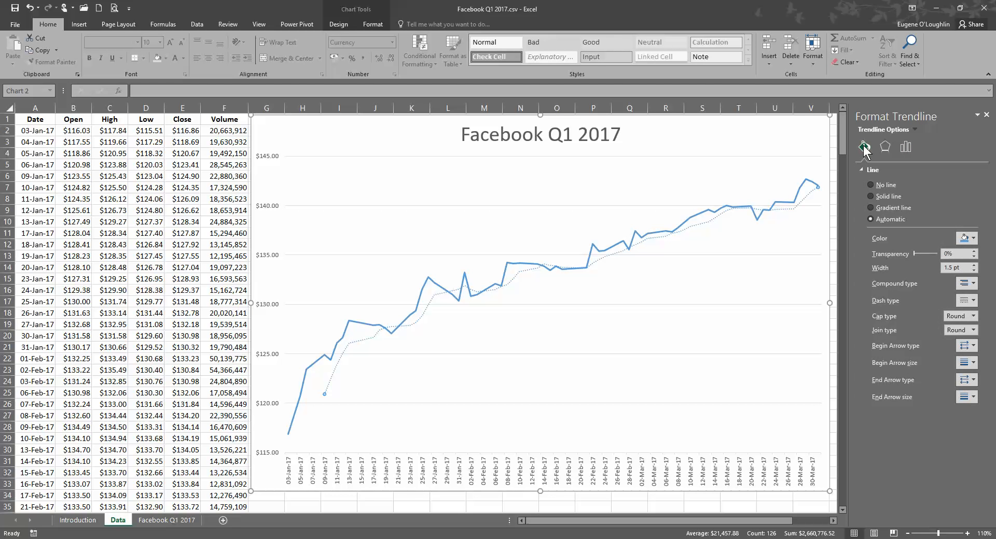
pyautogui.click(973, 238)
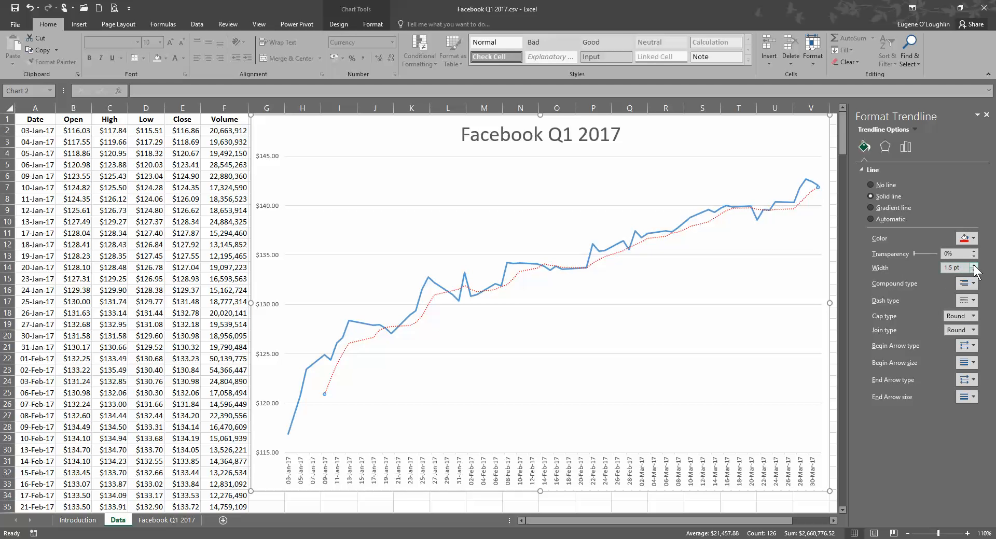
pyautogui.click(975, 265)
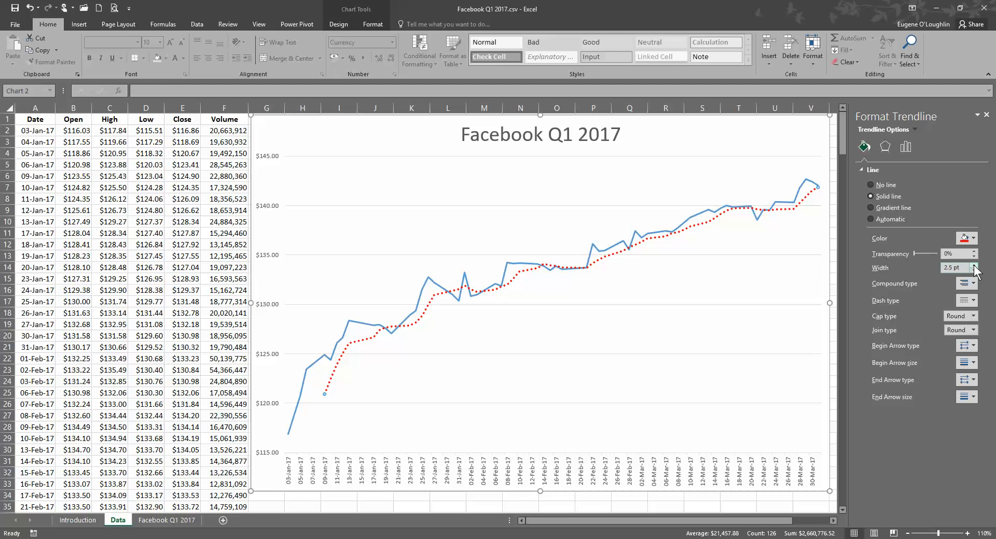
pyautogui.click(973, 265)
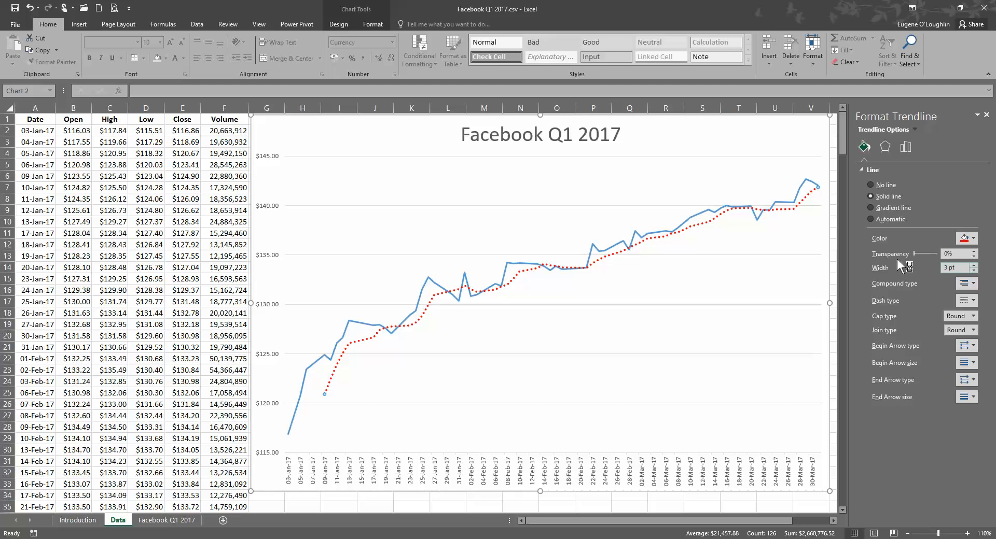
pyautogui.moveTo(513, 270)
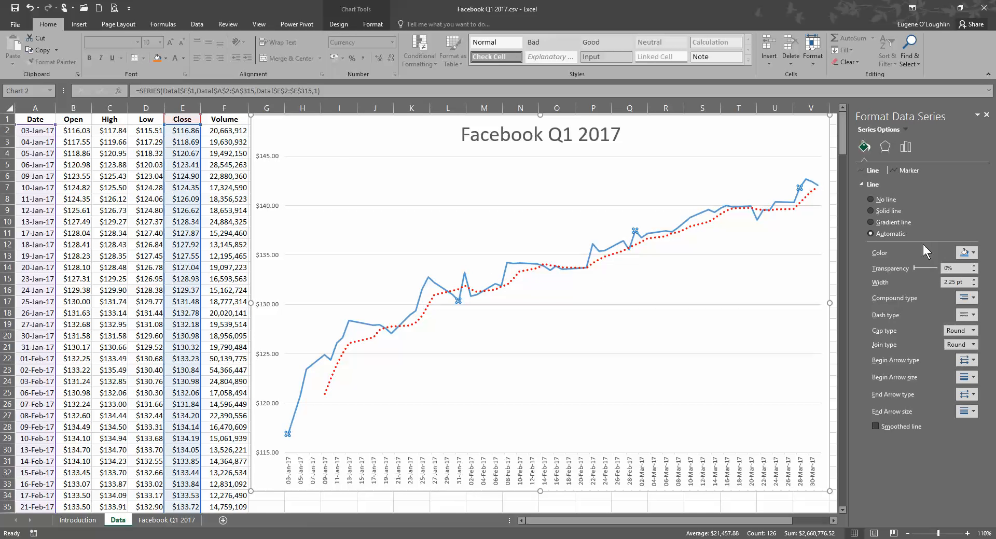
pyautogui.moveTo(965, 253)
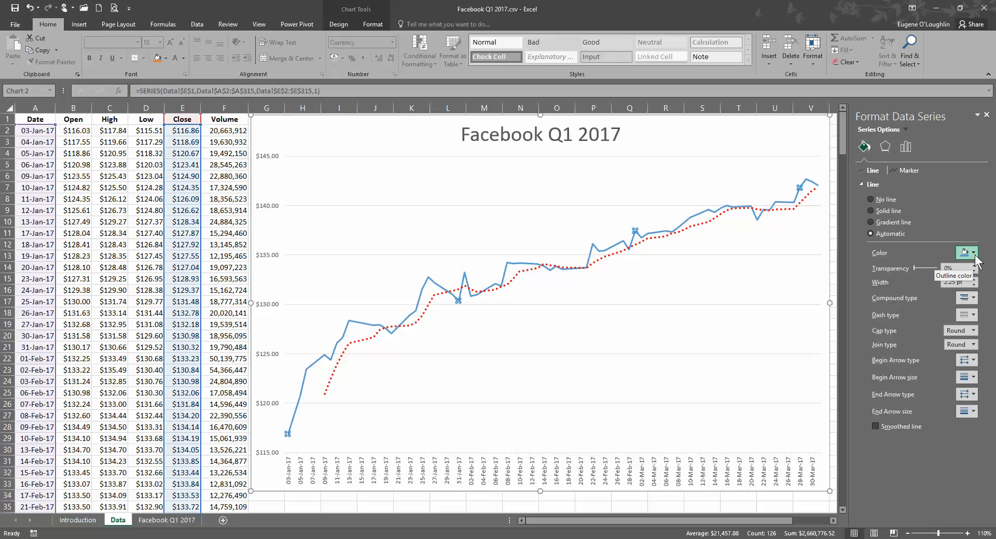
# - Colour the closing-price line blue at 63% transparency
pyautogui.click(870, 212)
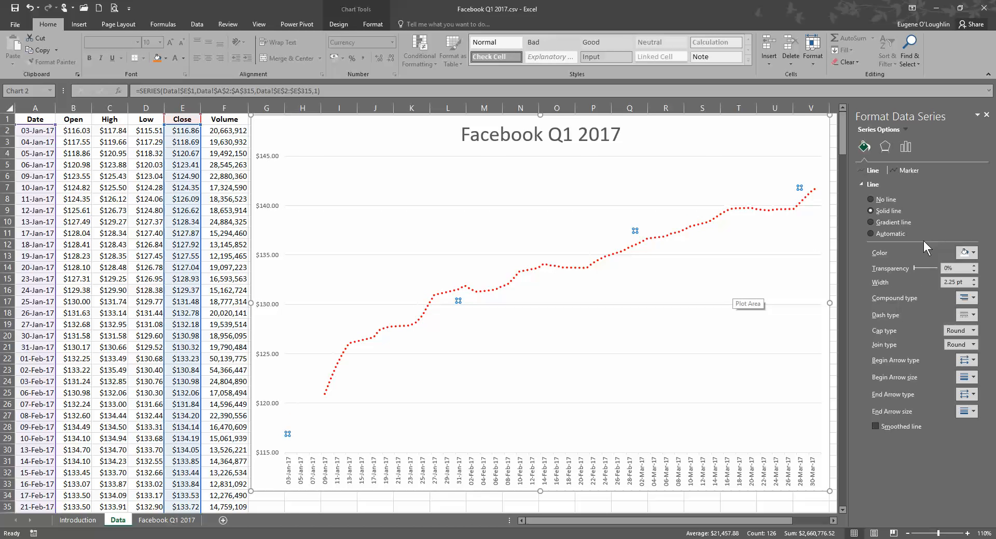
pyautogui.click(973, 253)
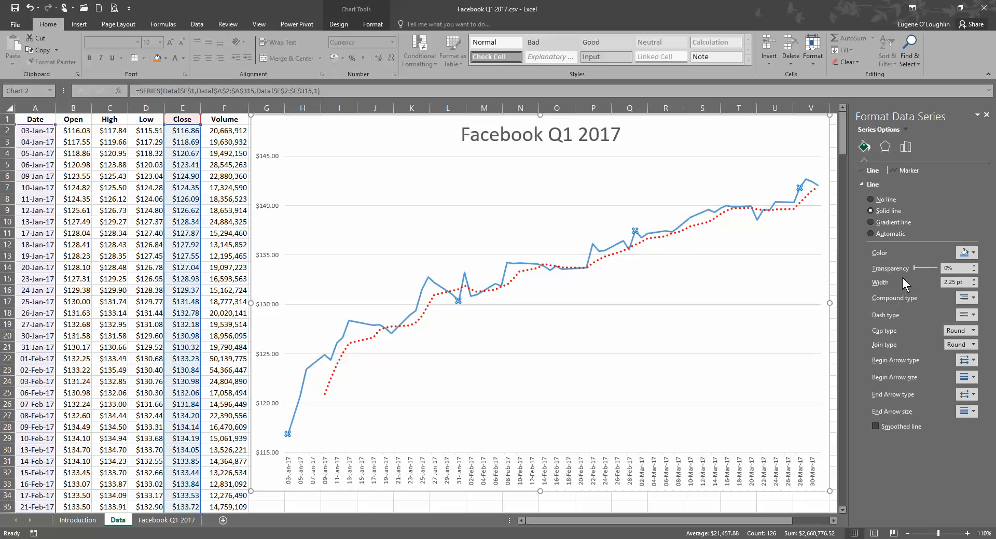
pyautogui.moveTo(915, 273)
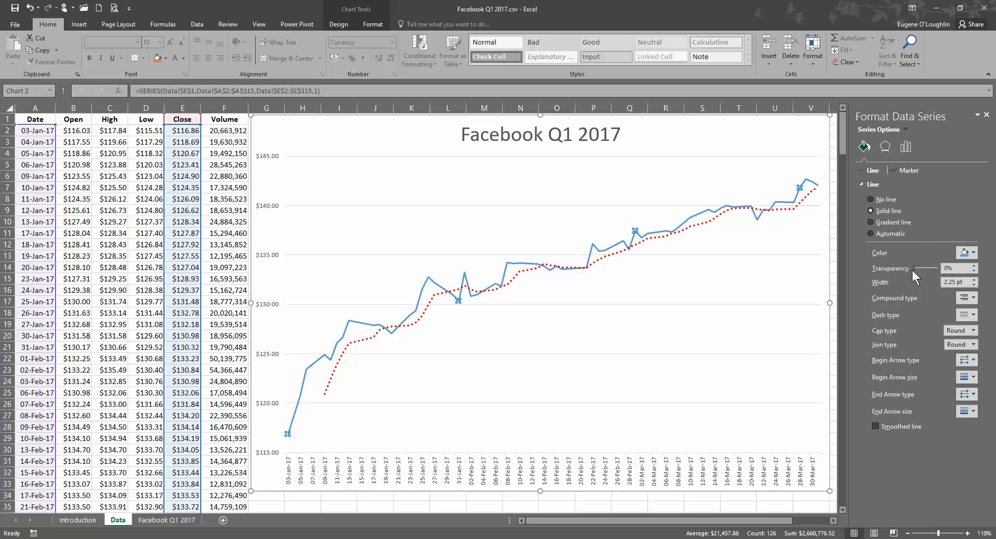
pyautogui.moveTo(929, 268); pyautogui.dragTo(946, 269)
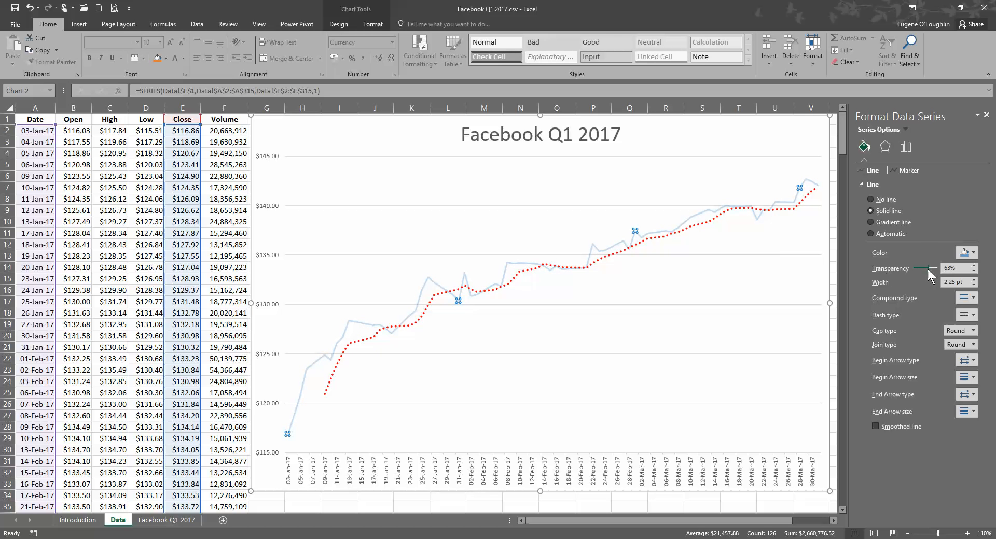